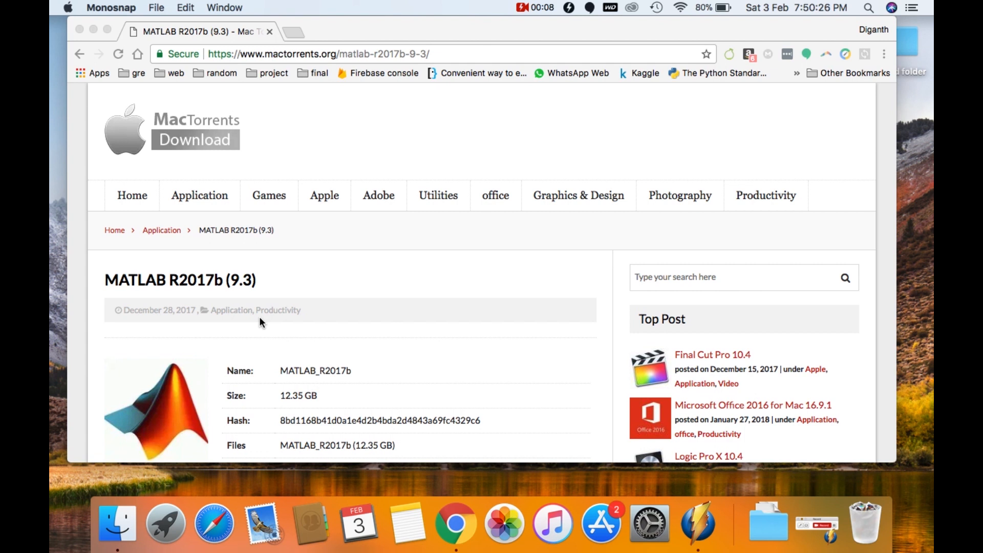
{"action": "mouse_move", "coordinate": [379, 195]}
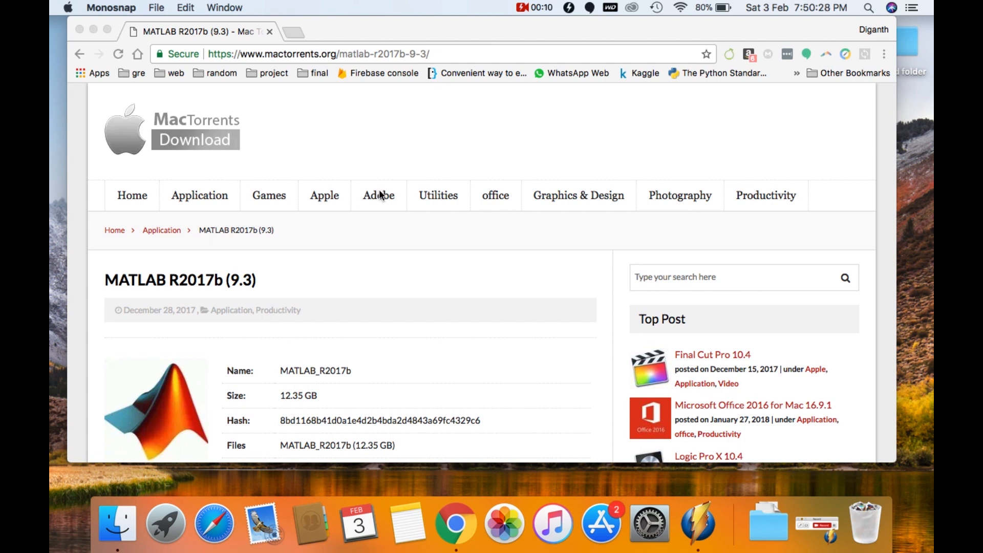
Step: Start the MATLAB R2017b torrent download on MacTorrents and skip the ad page
{"action": "scroll", "scroll_direction": "down", "scroll_amount": 3}
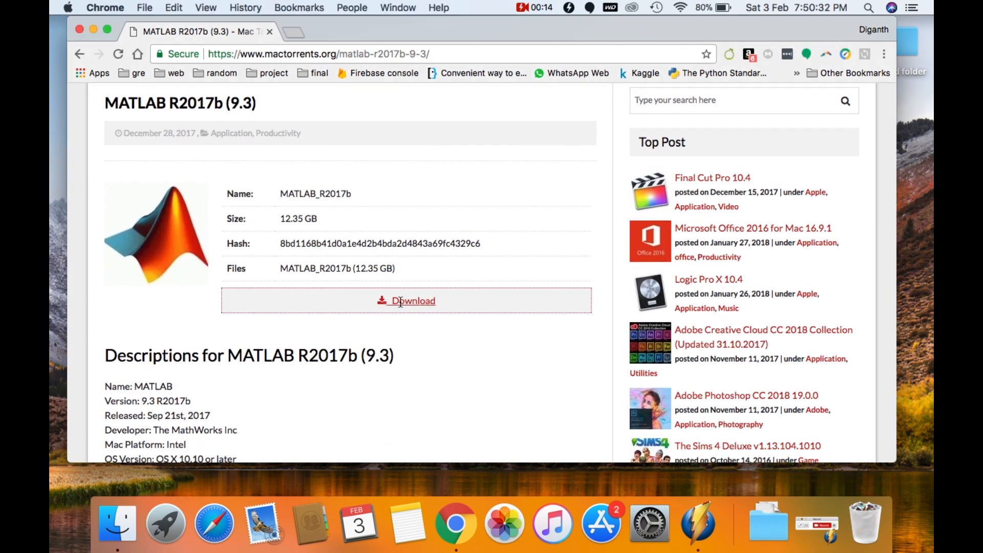
{"action": "left_click", "coordinate": [406, 301]}
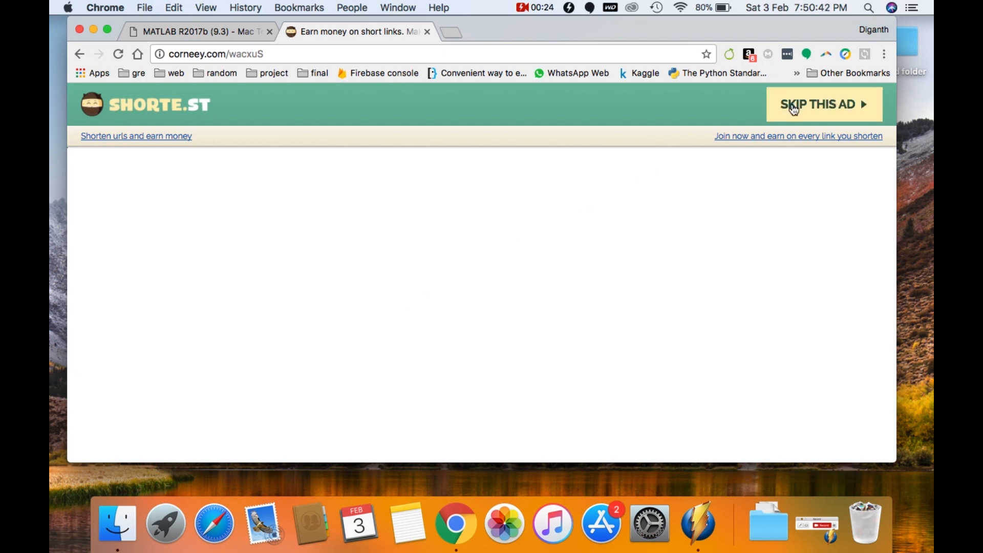
{"action": "left_click", "coordinate": [818, 104]}
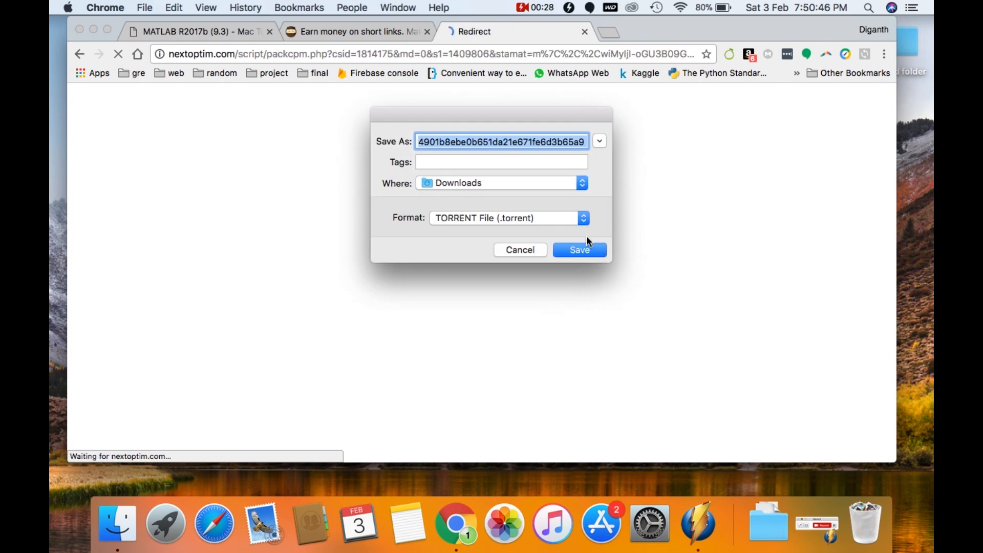
Step: Save the .torrent to Downloads and add both MATLAB_R2017b files in µTorrent
{"action": "left_click", "coordinate": [578, 249]}
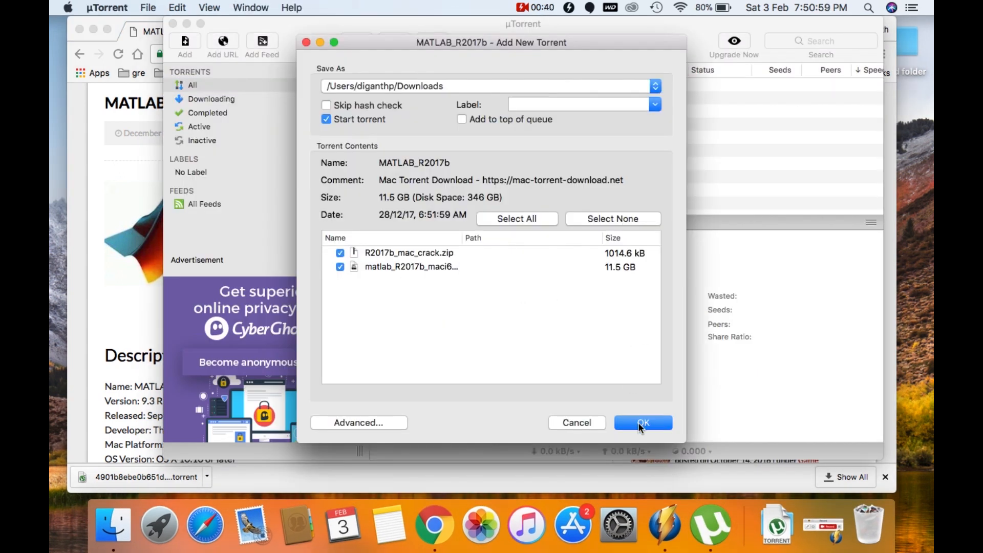
{"action": "left_click", "coordinate": [642, 422]}
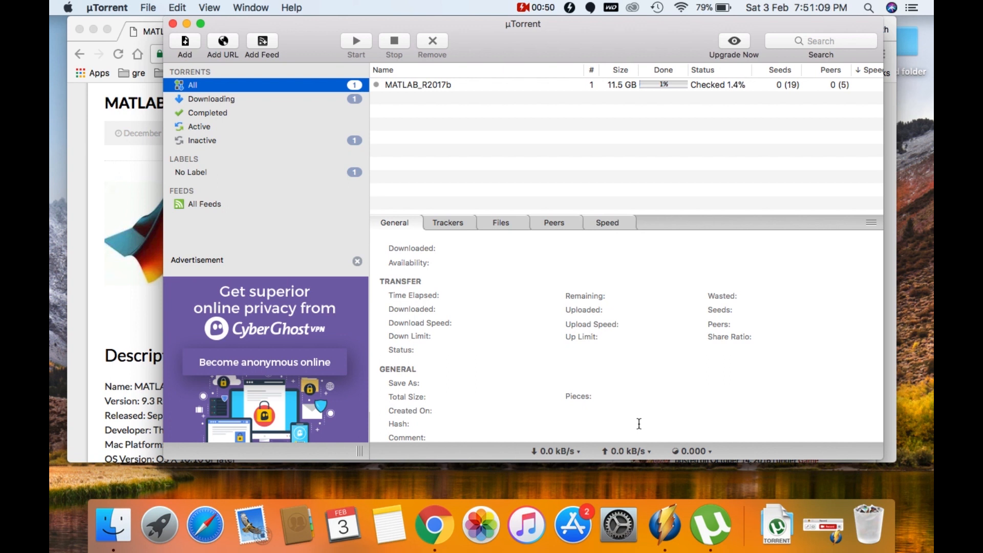
{"action": "mouse_move", "coordinate": [613, 374]}
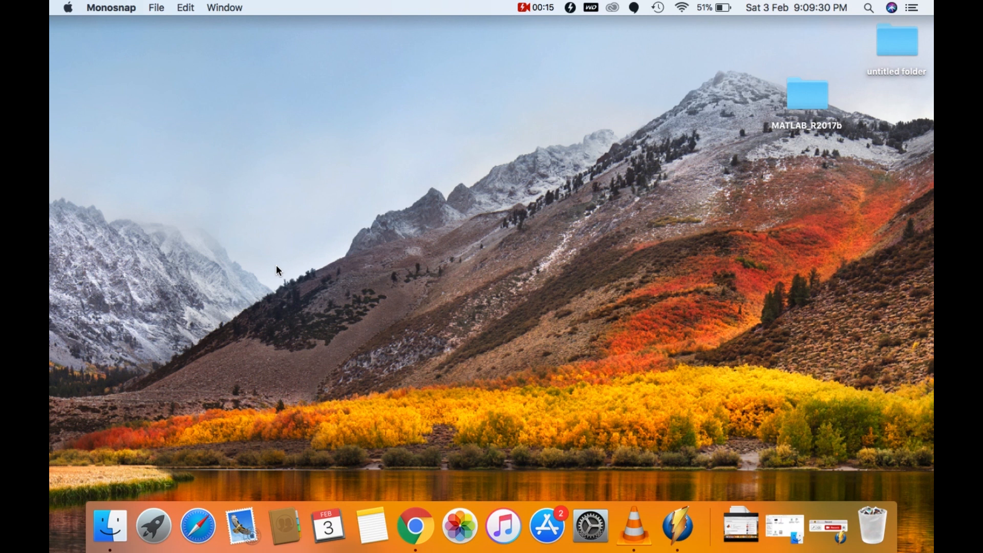
{"action": "mouse_move", "coordinate": [655, 17]}
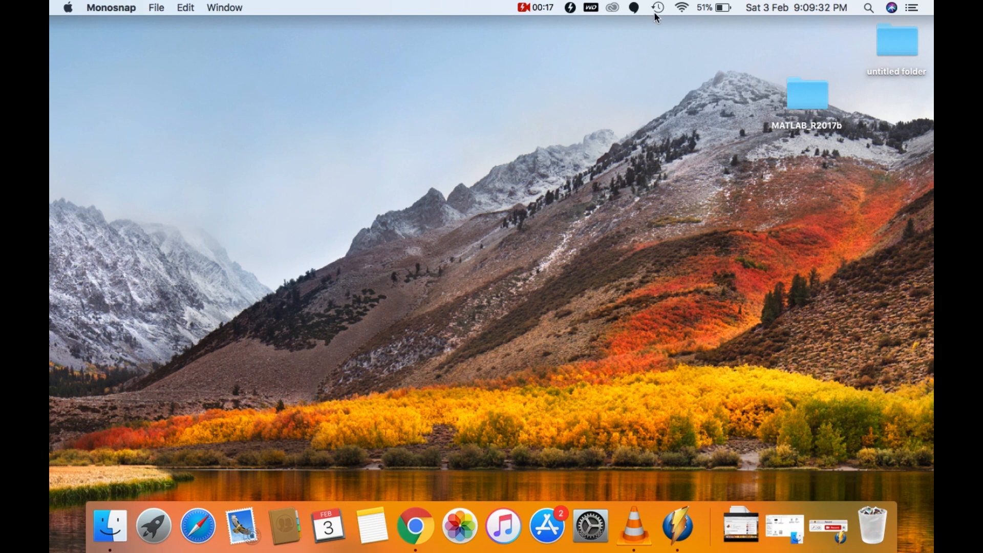
Step: Extract R2017b_mac_crack.zip in the MATLAB_R2017b folder and open the extracted folder
{"action": "double_click", "coordinate": [807, 95]}
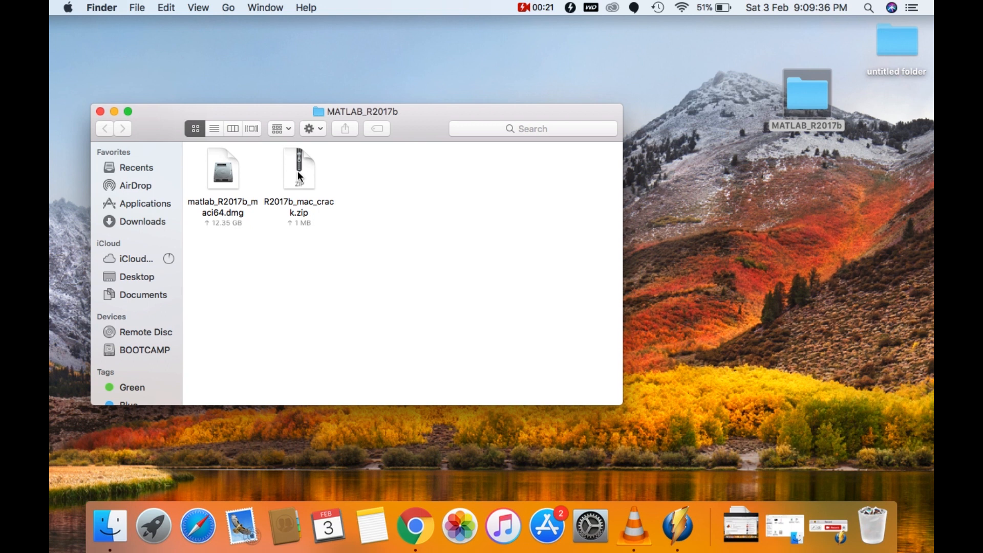
{"action": "double_click", "coordinate": [299, 167]}
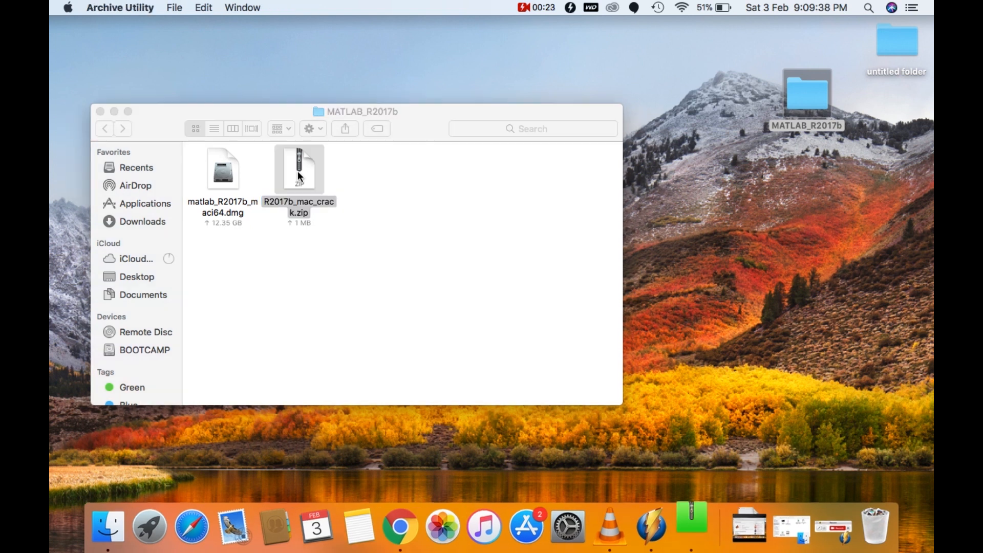
{"action": "double_click", "coordinate": [299, 169]}
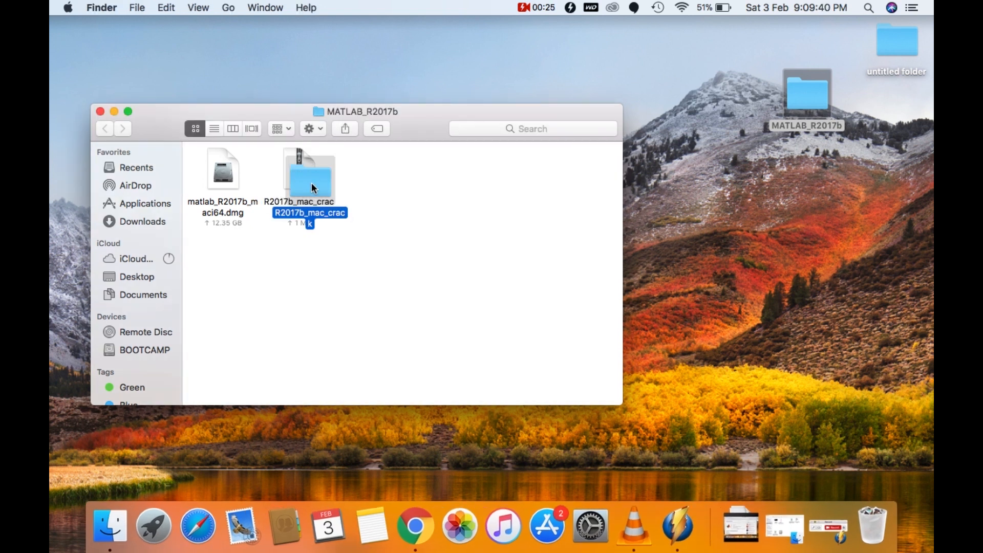
{"action": "double_click", "coordinate": [308, 176]}
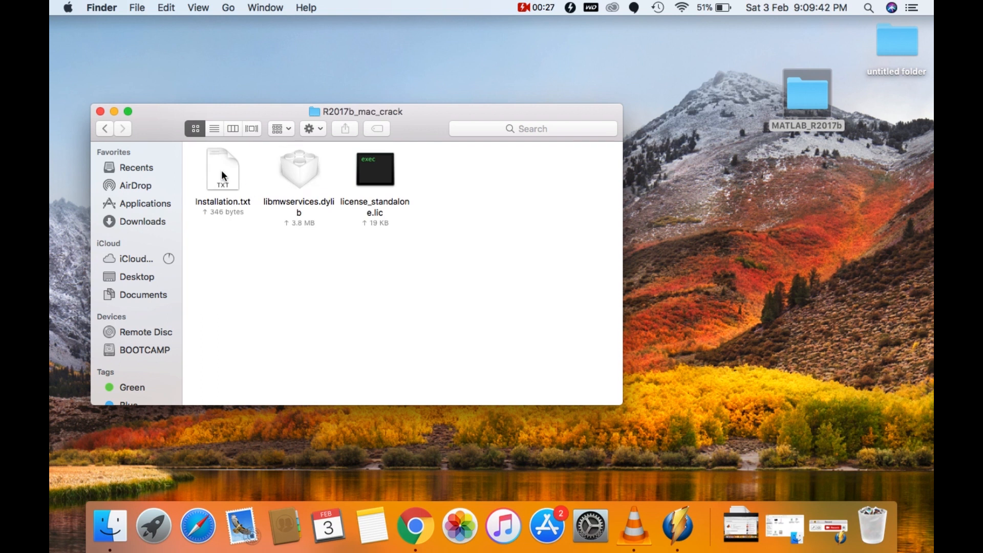
Step: Read Installation.txt in TextEdit, then close it
{"action": "double_click", "coordinate": [223, 169]}
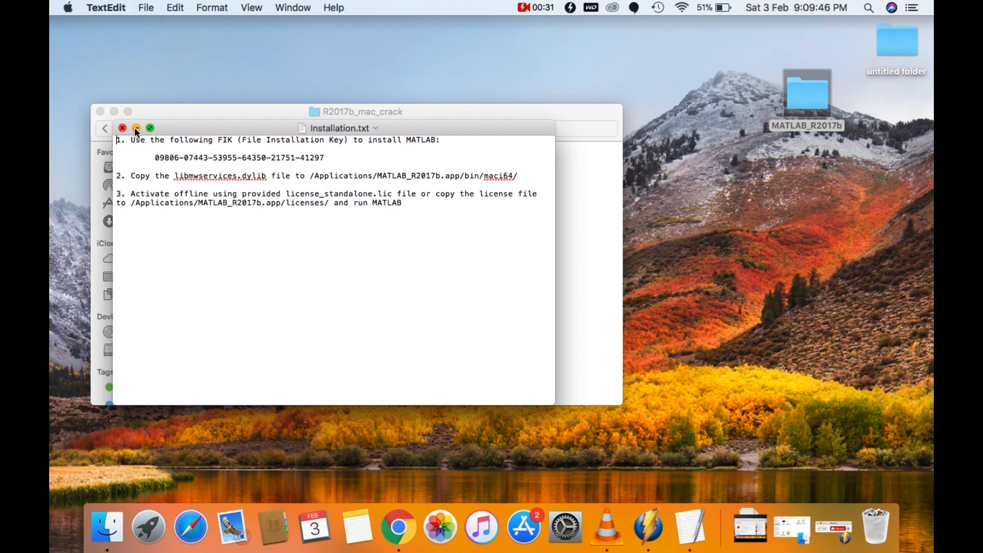
{"action": "left_click", "coordinate": [104, 128]}
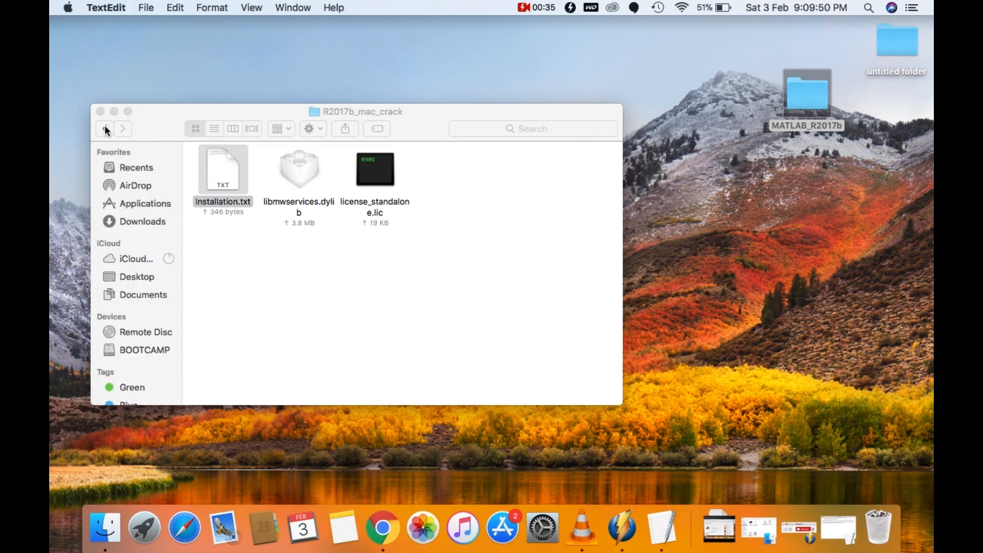
Step: Mount matlab_R2017b_maci64.dmg and select InstallForMacOSX in its disk window
{"action": "left_click", "coordinate": [105, 129]}
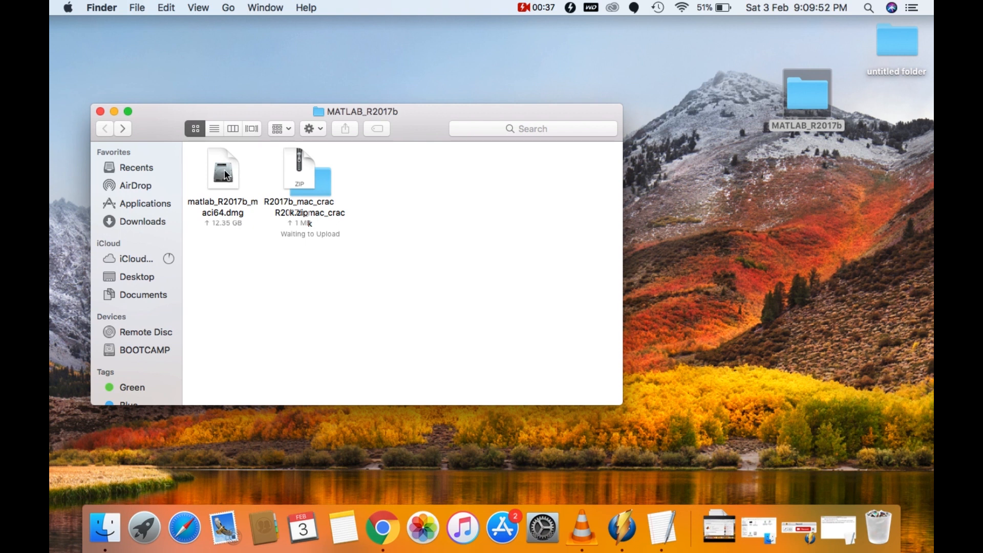
{"action": "left_click", "coordinate": [223, 170]}
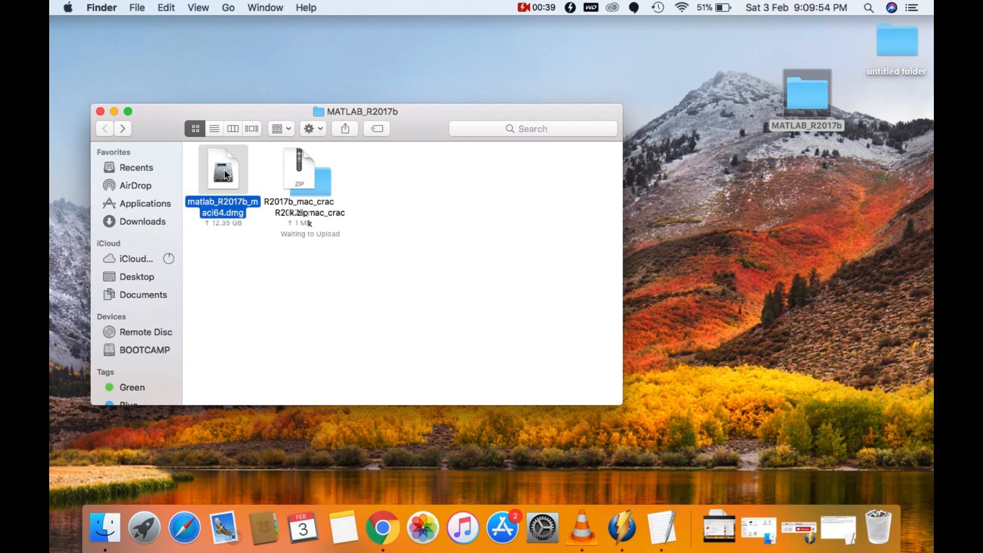
{"action": "double_click", "coordinate": [222, 171]}
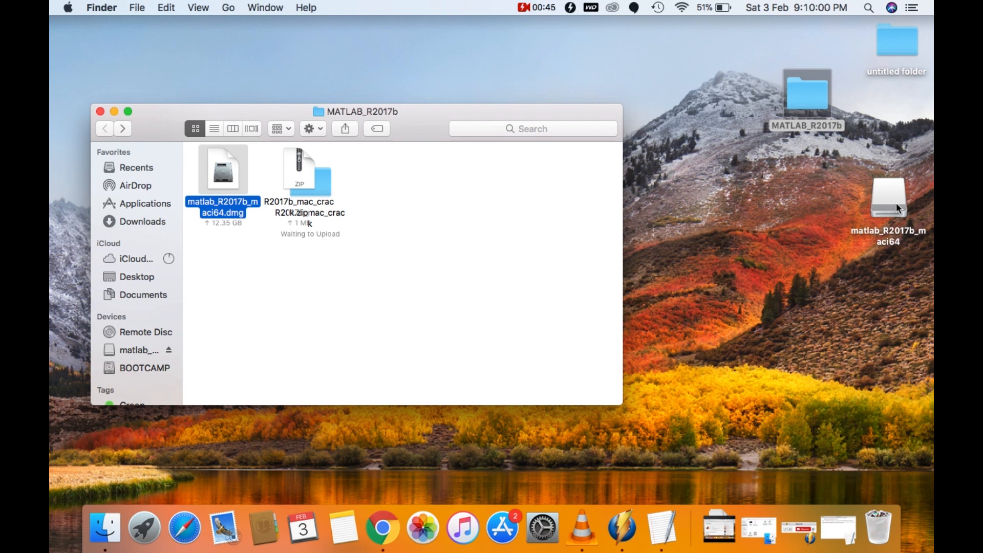
{"action": "left_click", "coordinate": [887, 200]}
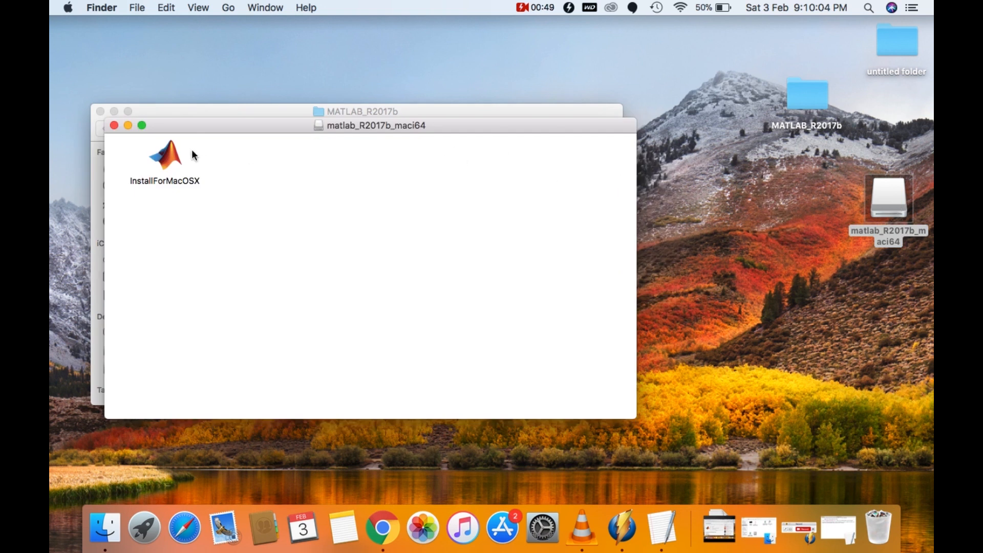
{"action": "left_click", "coordinate": [165, 156]}
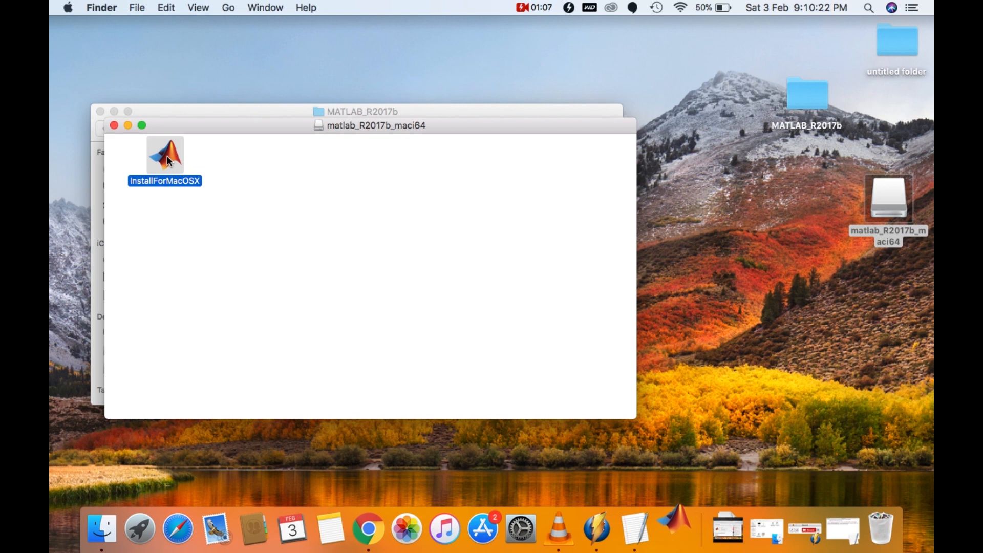
Step: Launch InstallForMacOSX and enter the administrator password at the authorization prompt
{"action": "double_click", "coordinate": [165, 154]}
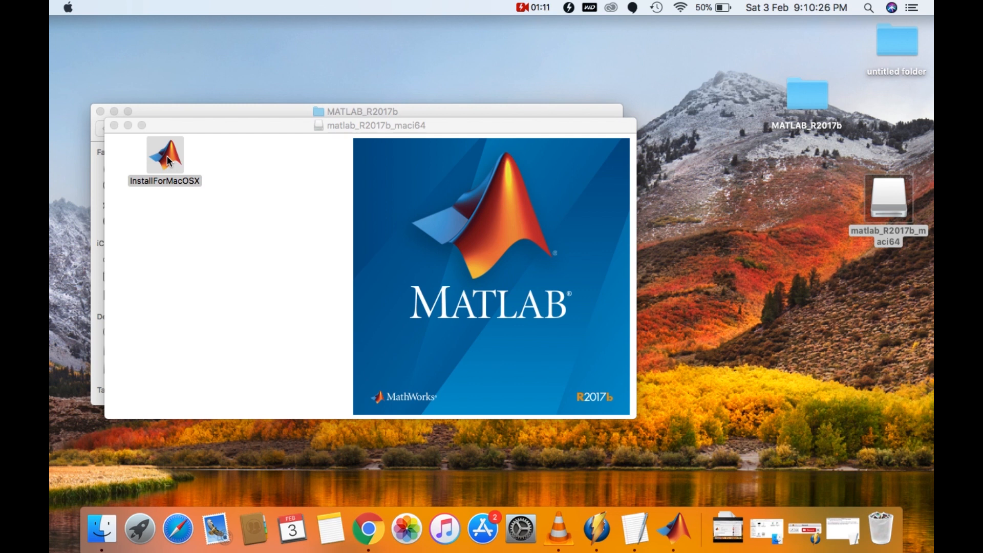
{"action": "double_click", "coordinate": [165, 154]}
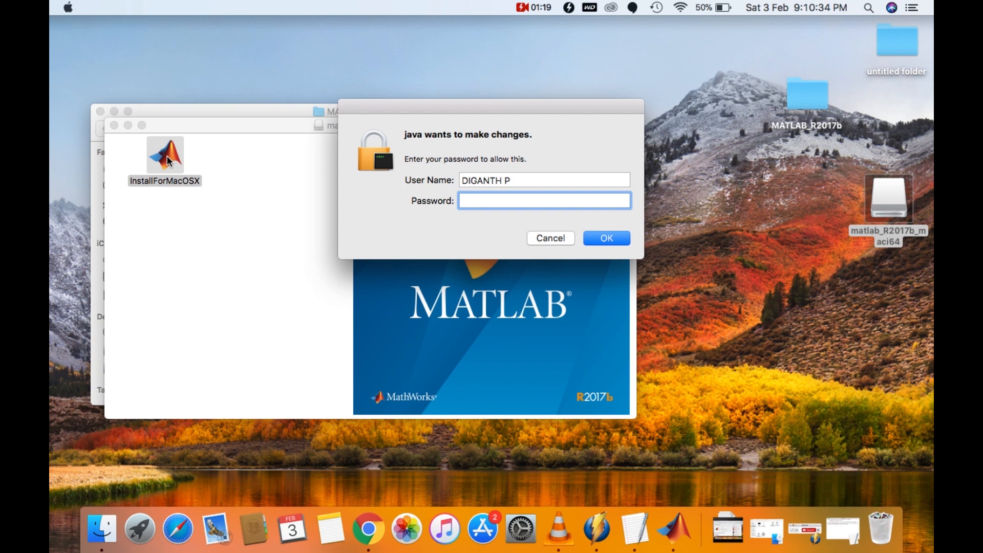
{"action": "type", "text": "•••"}
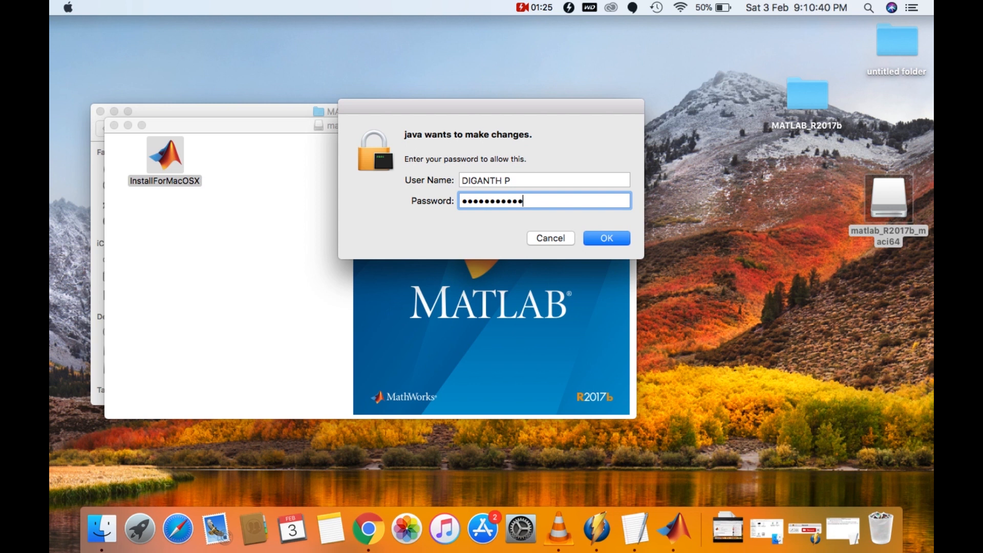
Step: Authorize the installer, choose the File Installation Key method, and accept the license agreement
{"action": "left_click", "coordinate": [605, 237]}
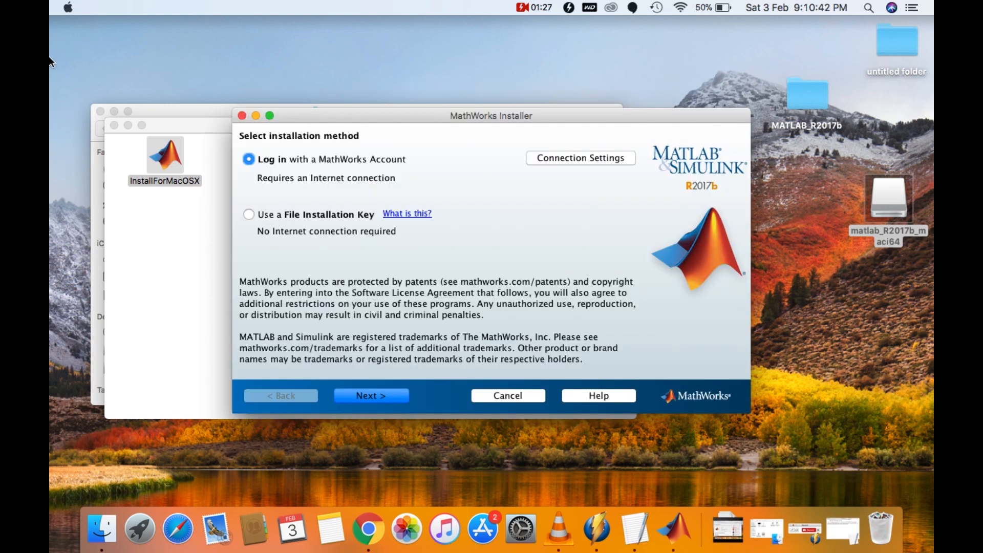
{"action": "mouse_move", "coordinate": [249, 214]}
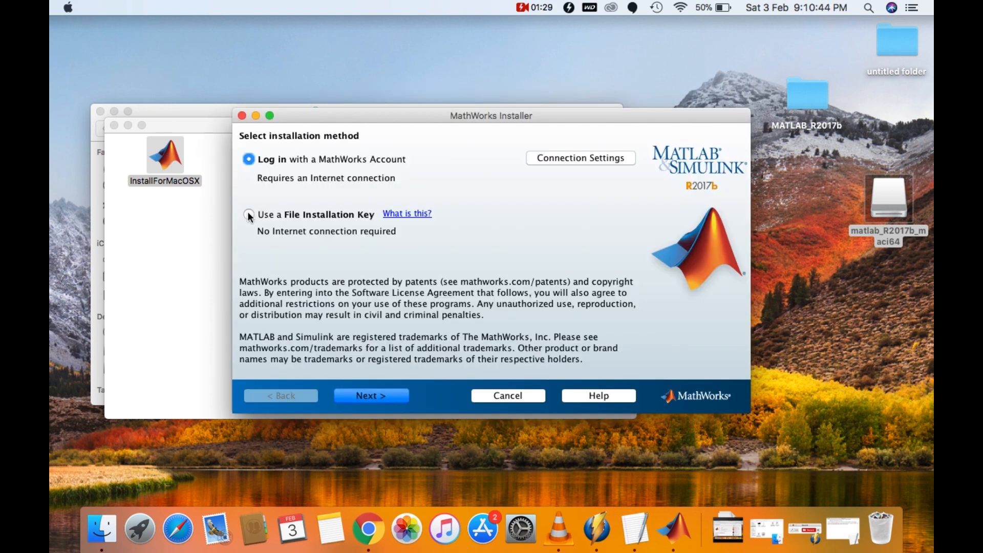
{"action": "left_click", "coordinate": [249, 214]}
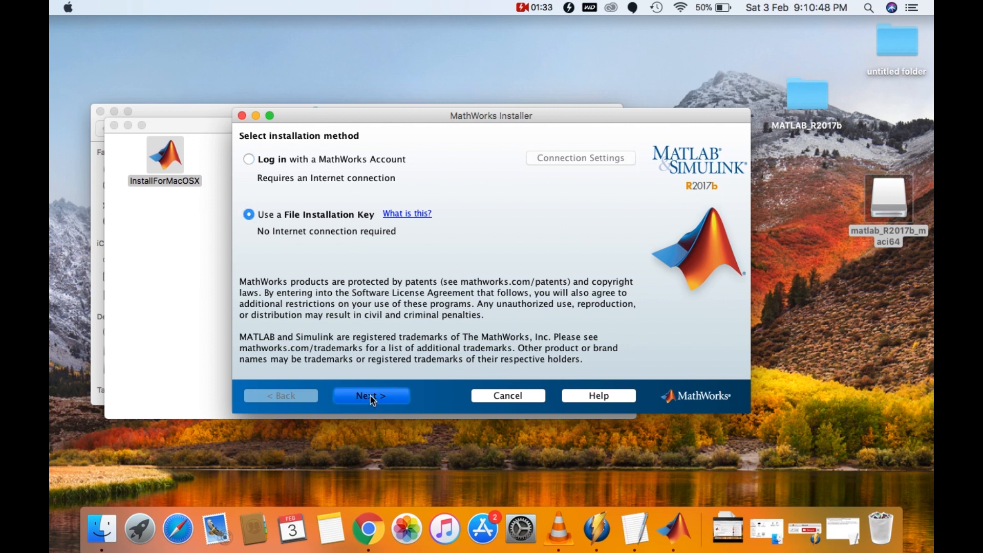
{"action": "left_click", "coordinate": [370, 396]}
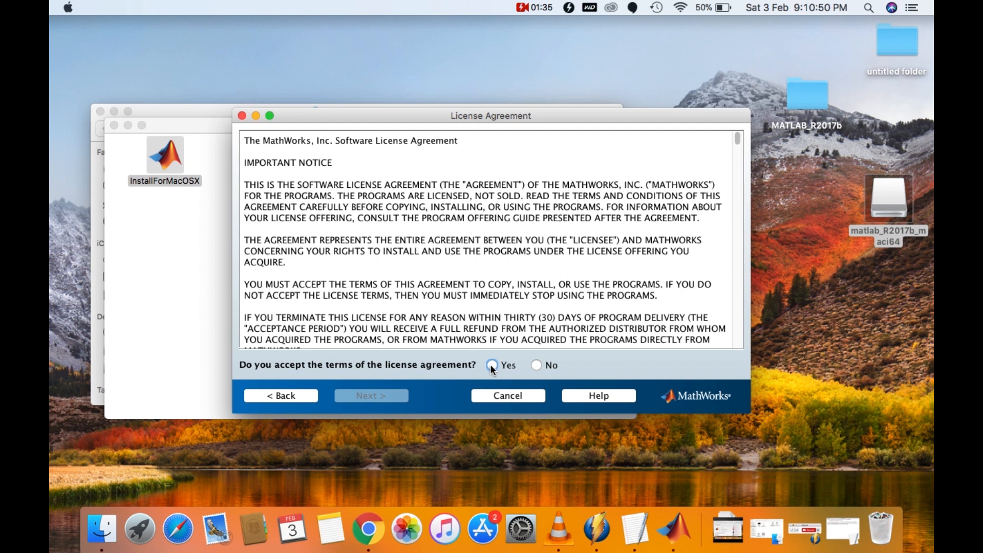
{"action": "left_click", "coordinate": [491, 364]}
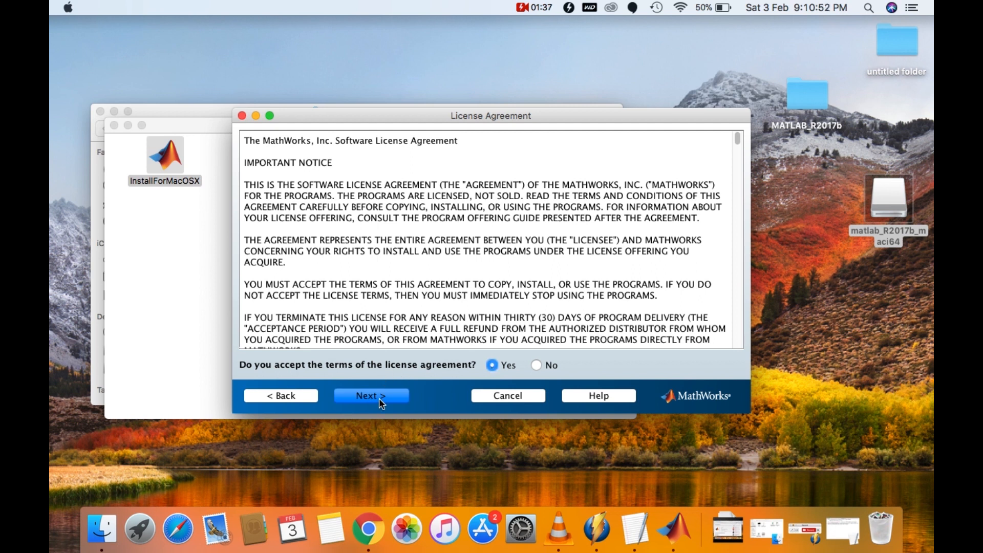
{"action": "left_click", "coordinate": [371, 395]}
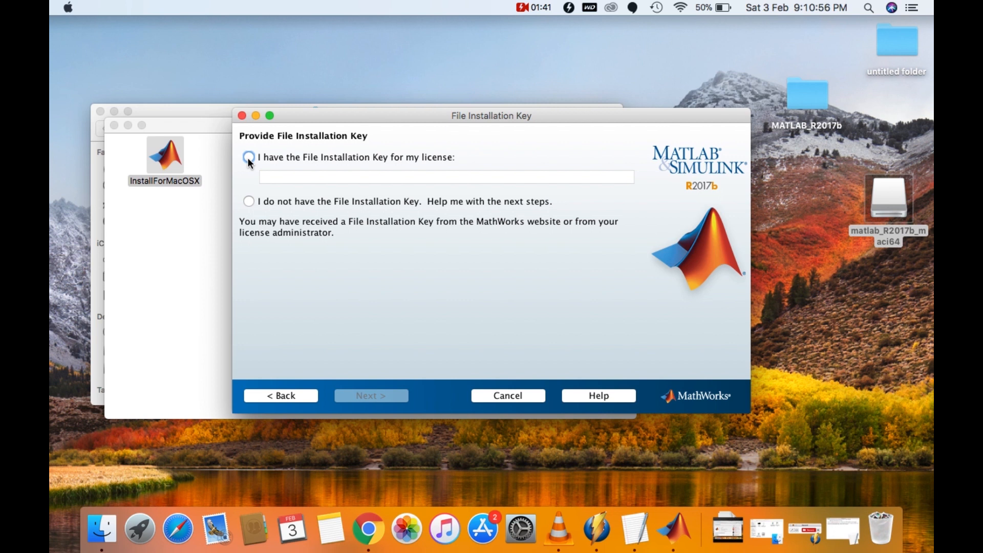
{"action": "left_click", "coordinate": [248, 156]}
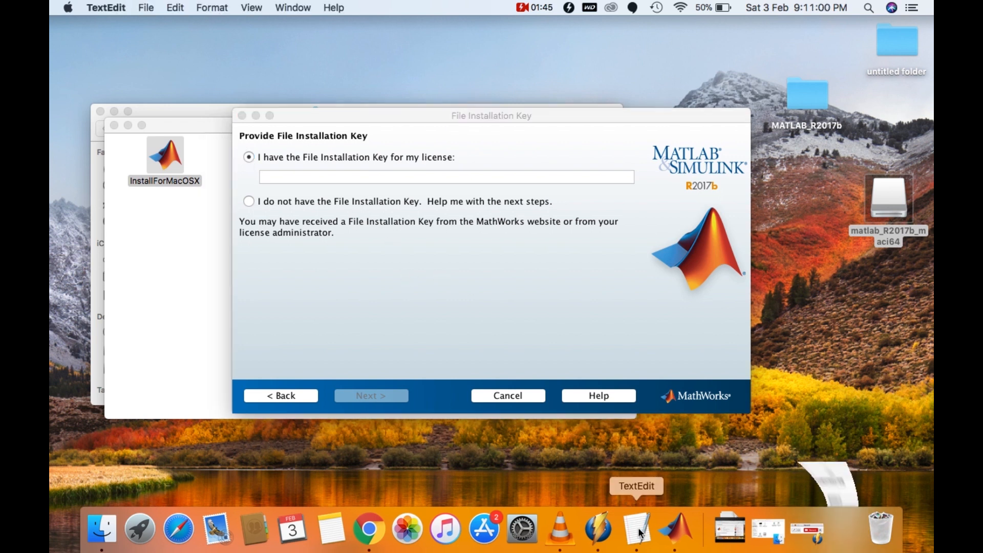
{"action": "left_click", "coordinate": [634, 528]}
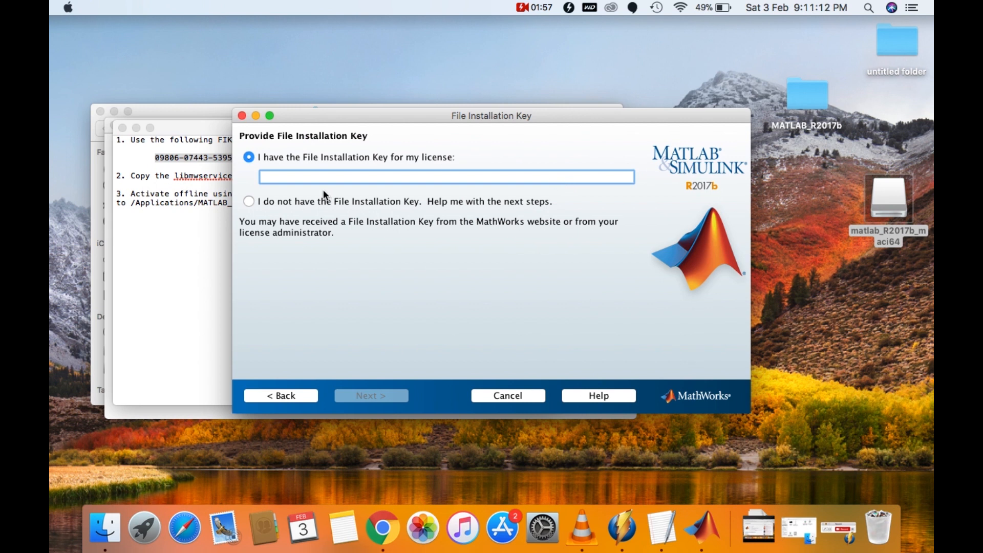
{"action": "right_click", "coordinate": [446, 176]}
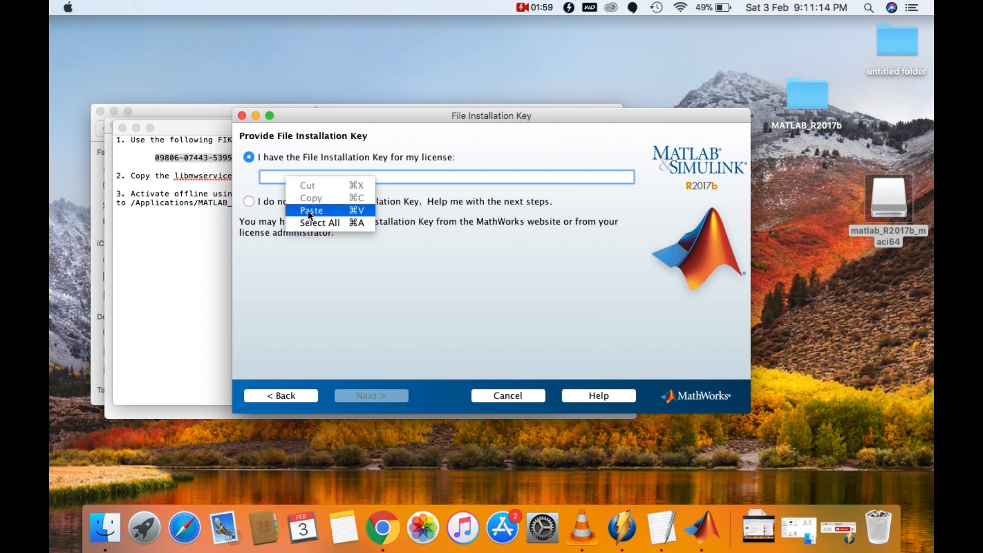
{"action": "left_click", "coordinate": [310, 210]}
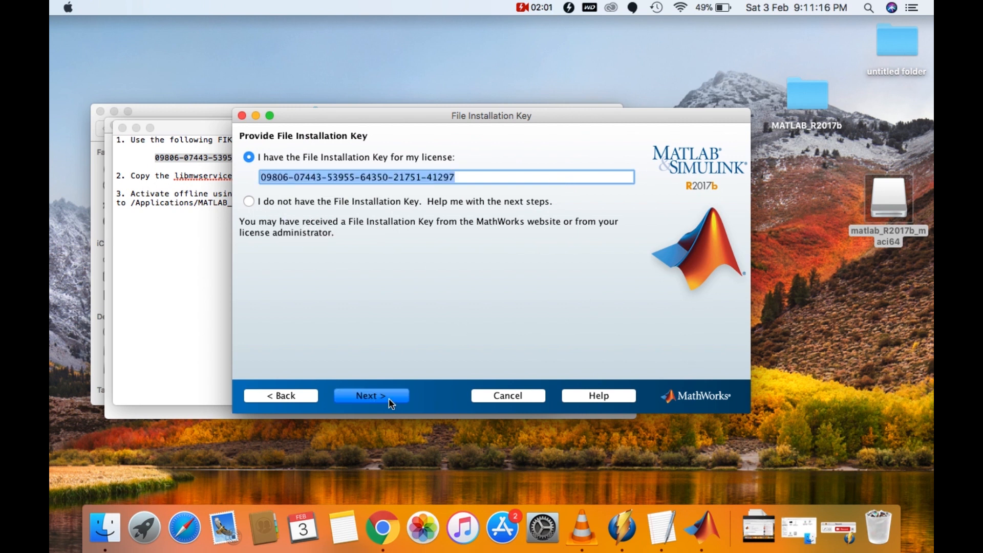
{"action": "left_click", "coordinate": [371, 395]}
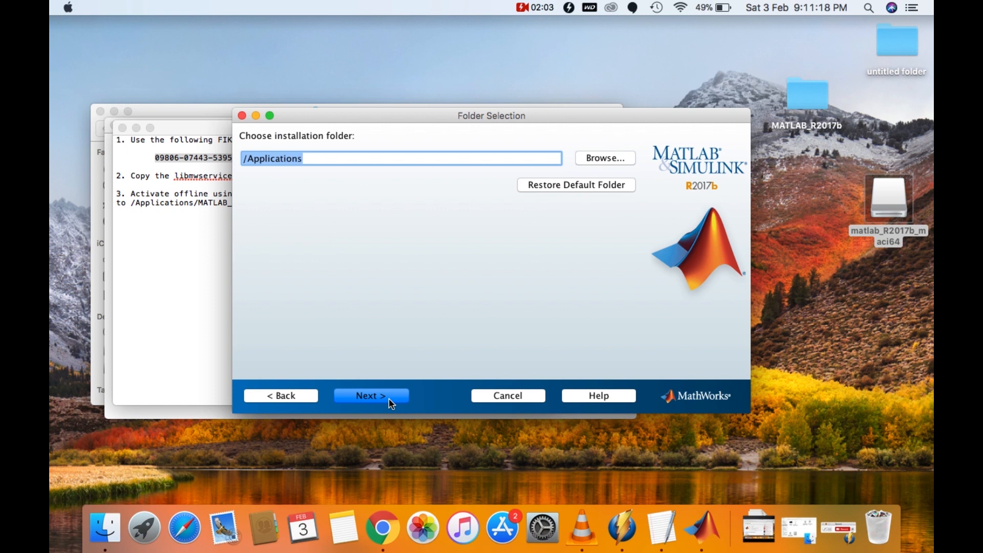
Step: Accept /Applications as the install folder and review the all-checked product list
{"action": "left_click", "coordinate": [371, 395]}
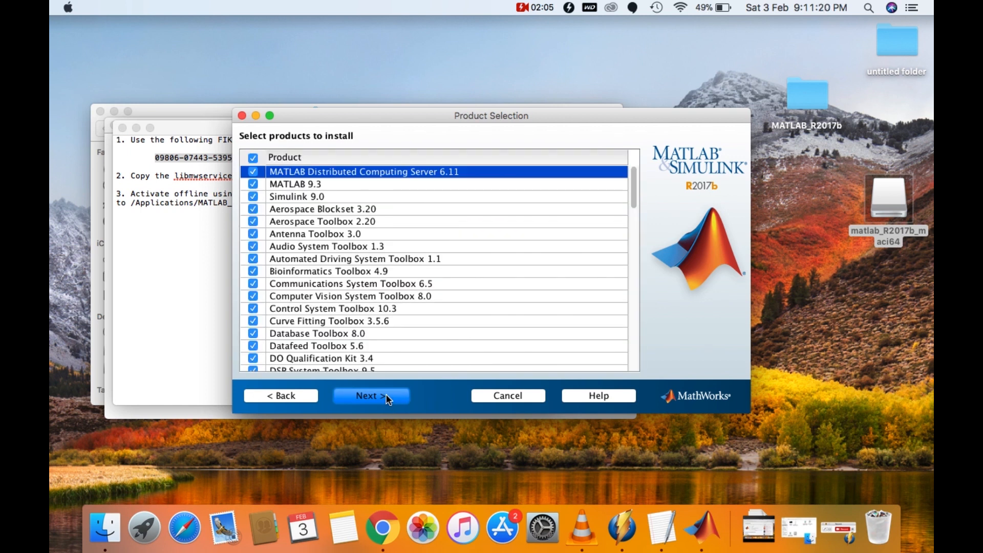
{"action": "mouse_move", "coordinate": [488, 277]}
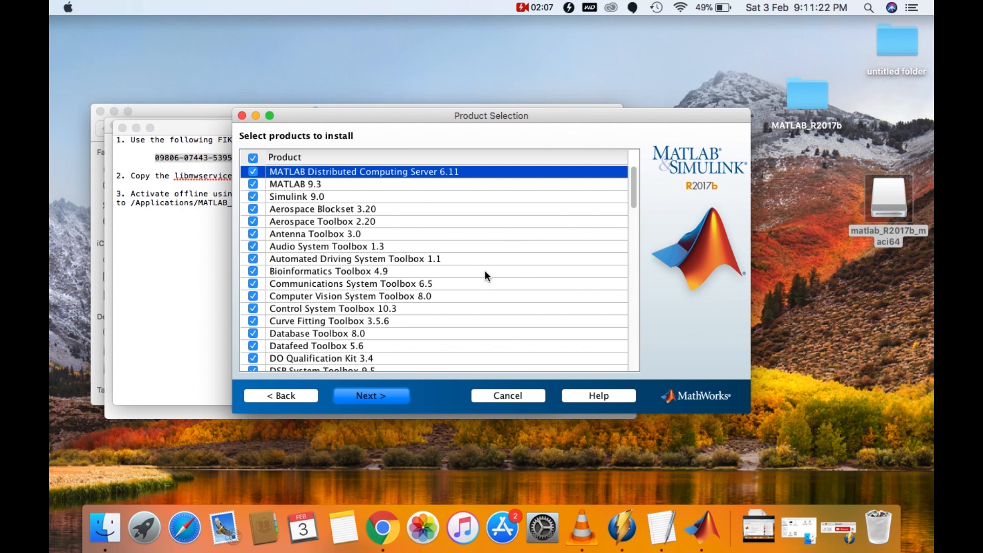
{"action": "scroll", "scroll_direction": "down", "scroll_amount": 3}
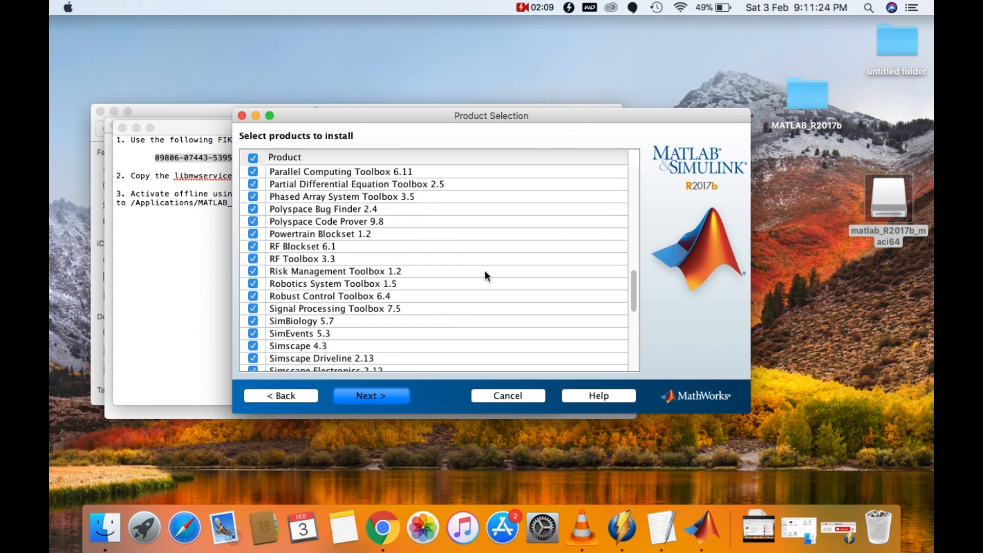
{"action": "scroll", "scroll_direction": "down", "scroll_amount": 3}
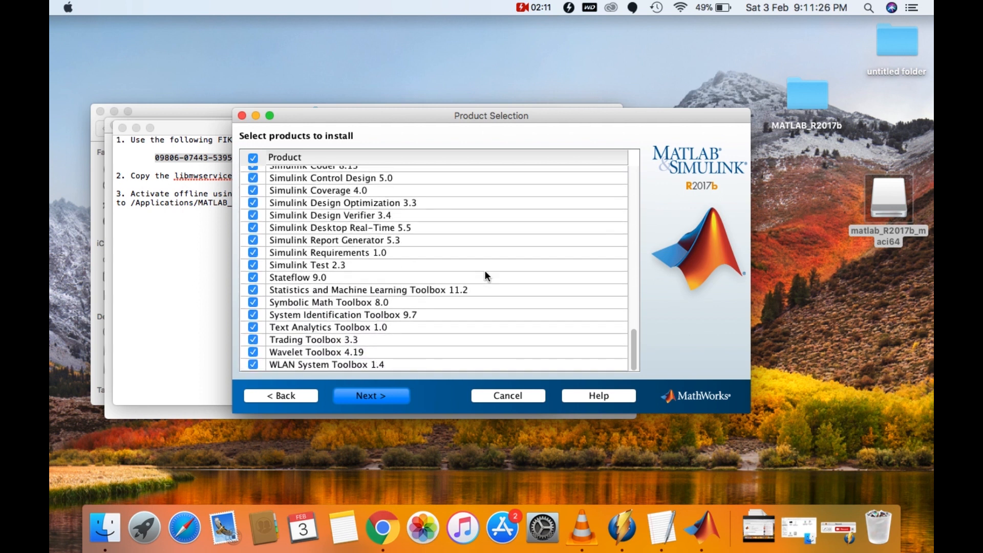
{"action": "scroll", "scroll_direction": "up", "scroll_amount": 3}
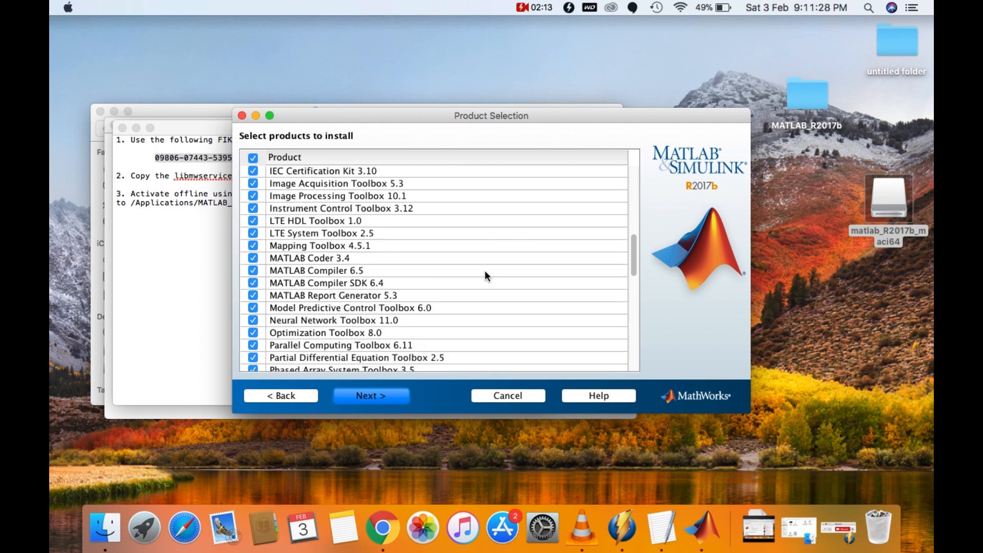
{"action": "scroll", "scroll_direction": "up", "scroll_amount": 3}
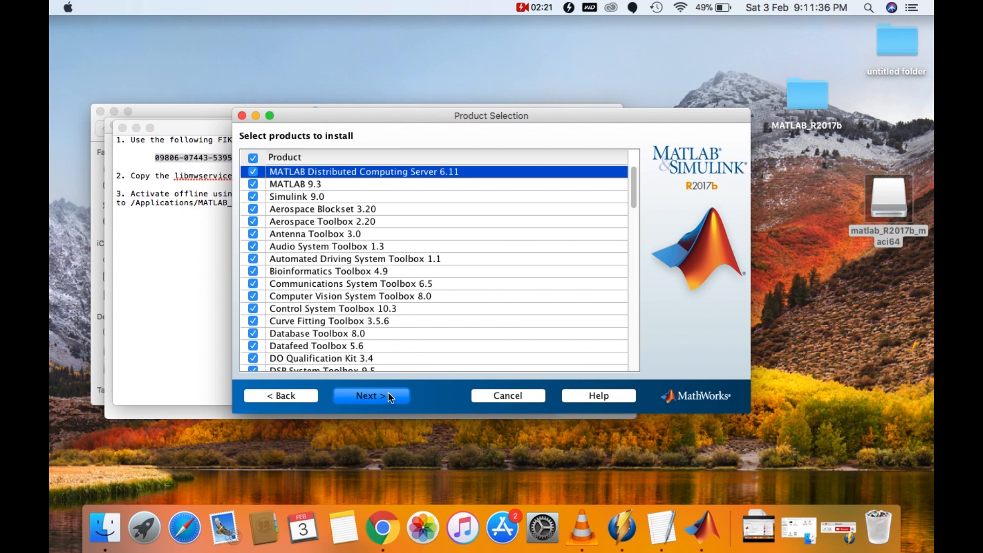
Step: Keep all products selected and install 15,893 MB into /Applications/MATLAB_R2017b.app
{"action": "left_click", "coordinate": [370, 396]}
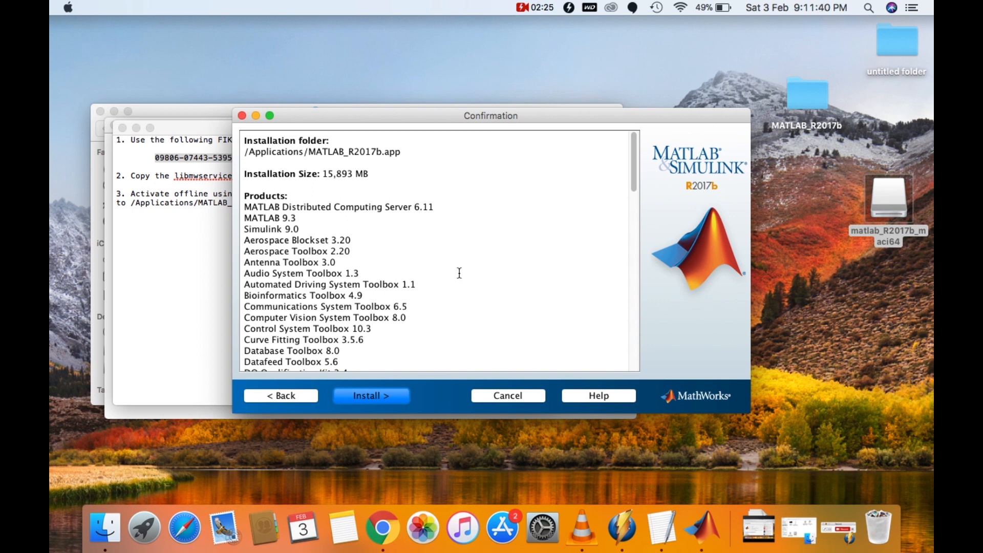
{"action": "mouse_move", "coordinate": [455, 254]}
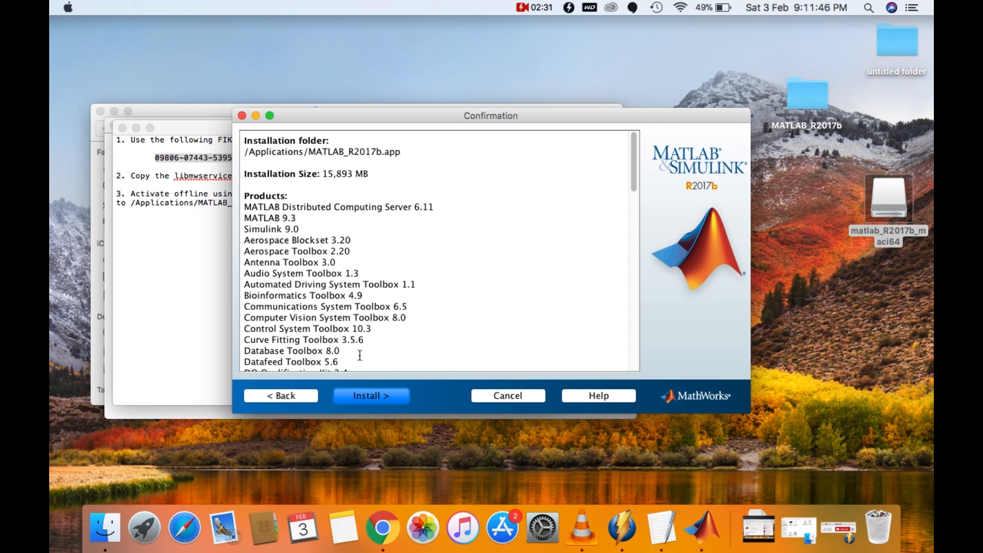
{"action": "mouse_move", "coordinate": [452, 318]}
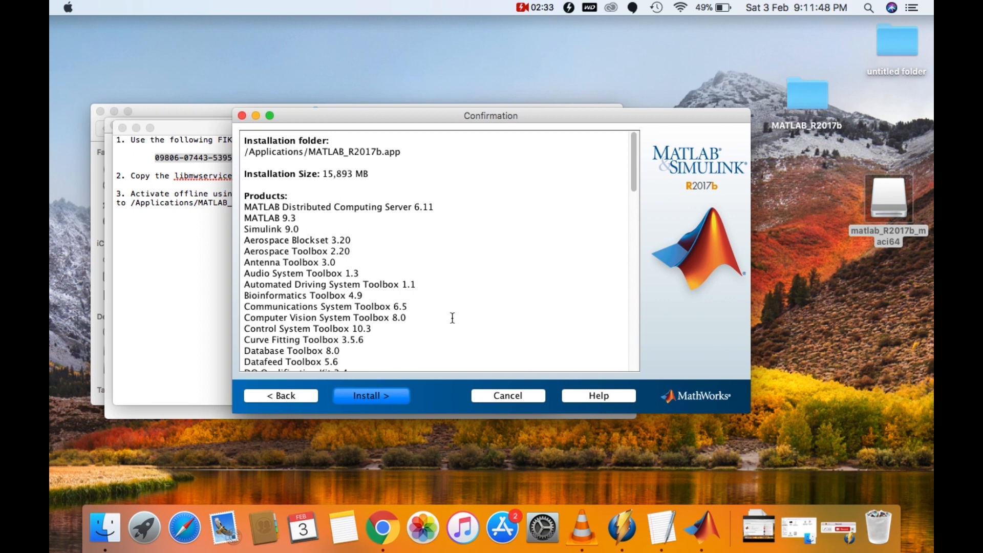
{"action": "mouse_move", "coordinate": [376, 382]}
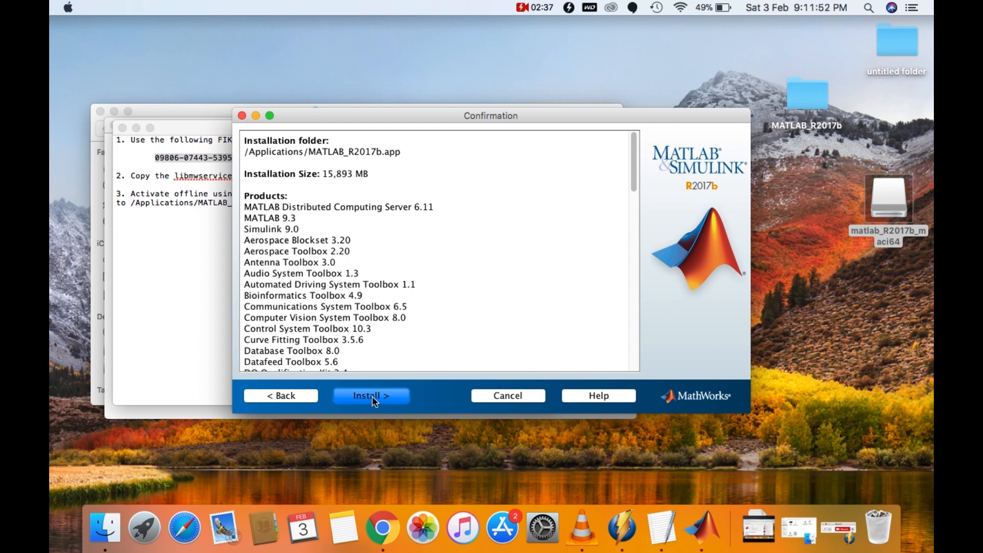
{"action": "mouse_move", "coordinate": [441, 301]}
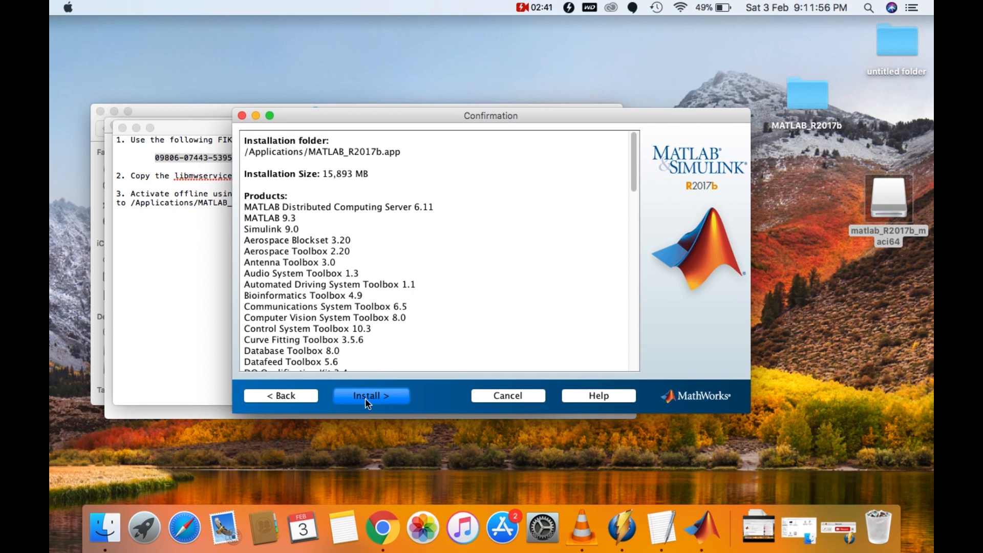
{"action": "left_click", "coordinate": [371, 395]}
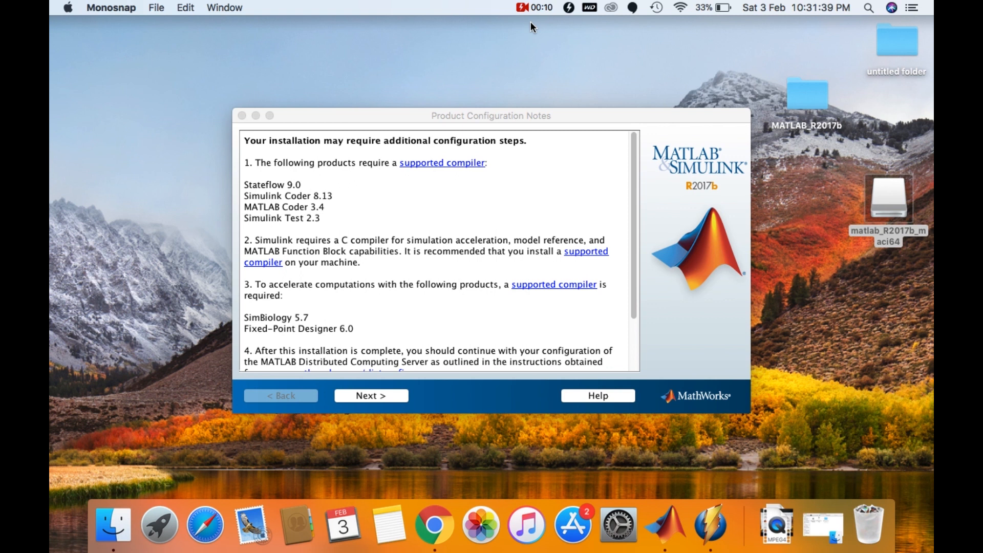
{"action": "mouse_move", "coordinate": [321, 419]}
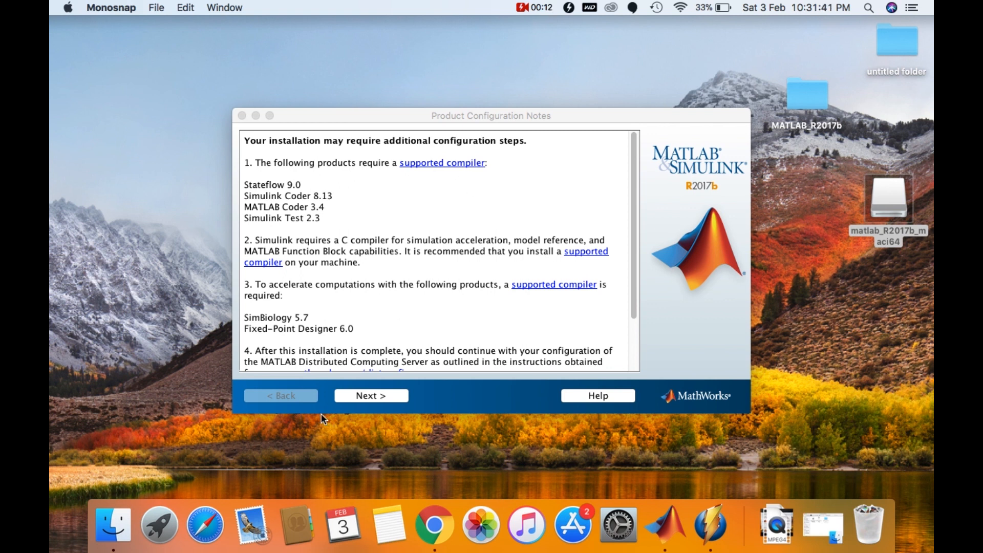
Step: Move past the product configuration notes and click Finish to close the installer
{"action": "left_click", "coordinate": [370, 395]}
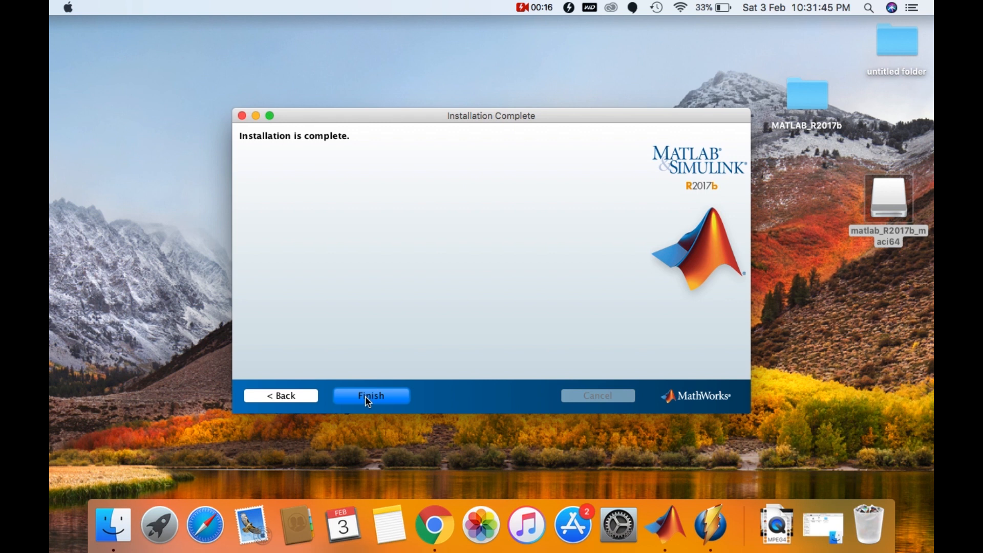
{"action": "left_click", "coordinate": [371, 396]}
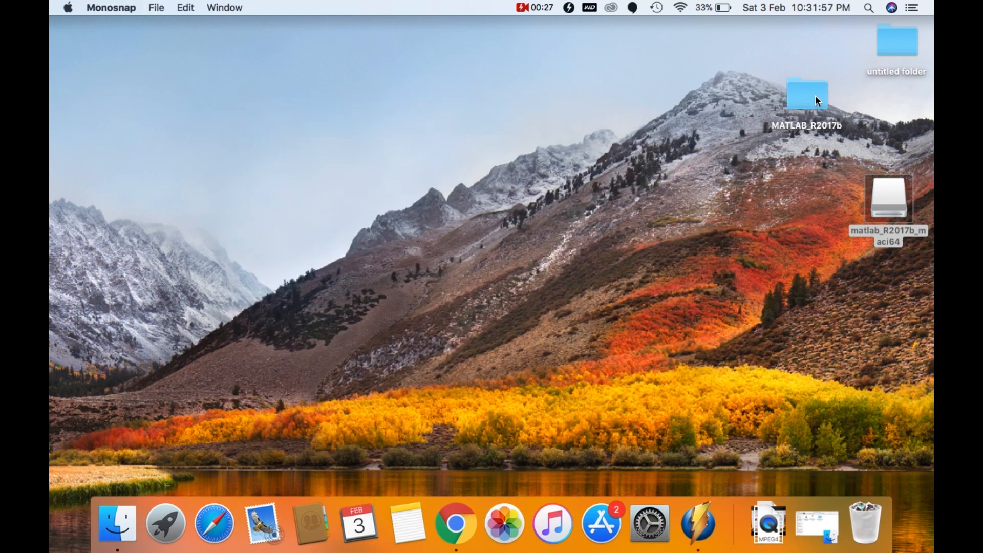
Step: Copy libmwservices.dylib from MATLAB_R2017b/R2017b_mac_crack, then go to Applications
{"action": "left_click", "coordinate": [807, 95]}
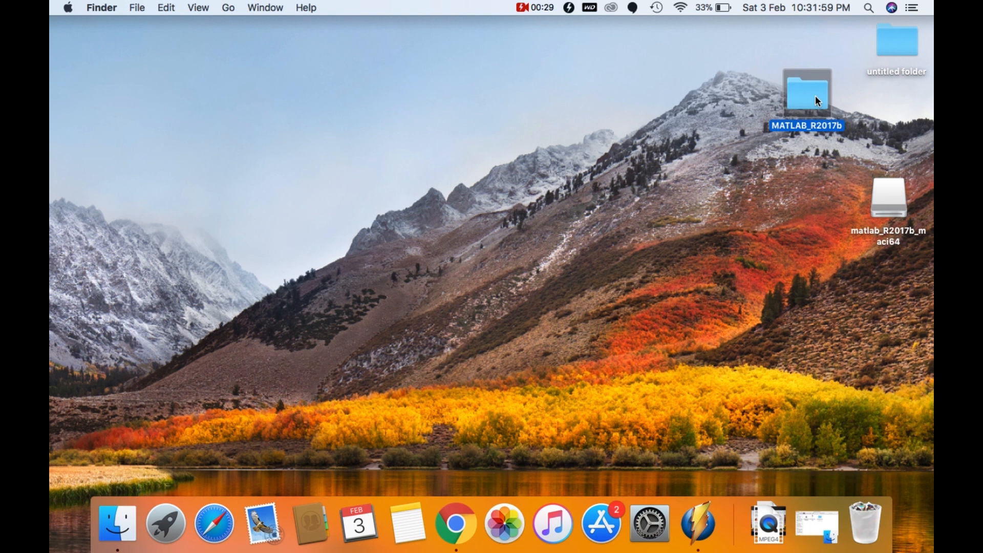
{"action": "double_click", "coordinate": [806, 94]}
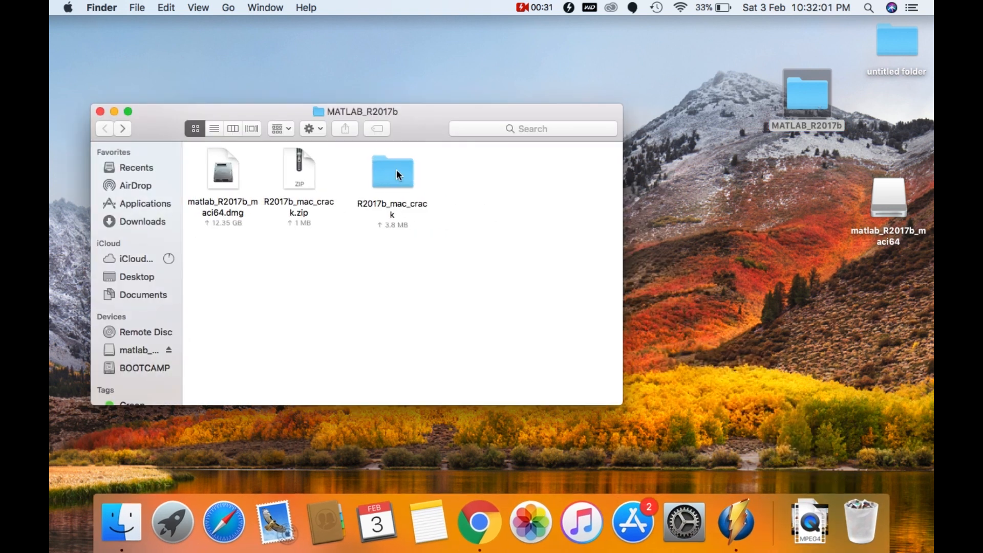
{"action": "double_click", "coordinate": [391, 170]}
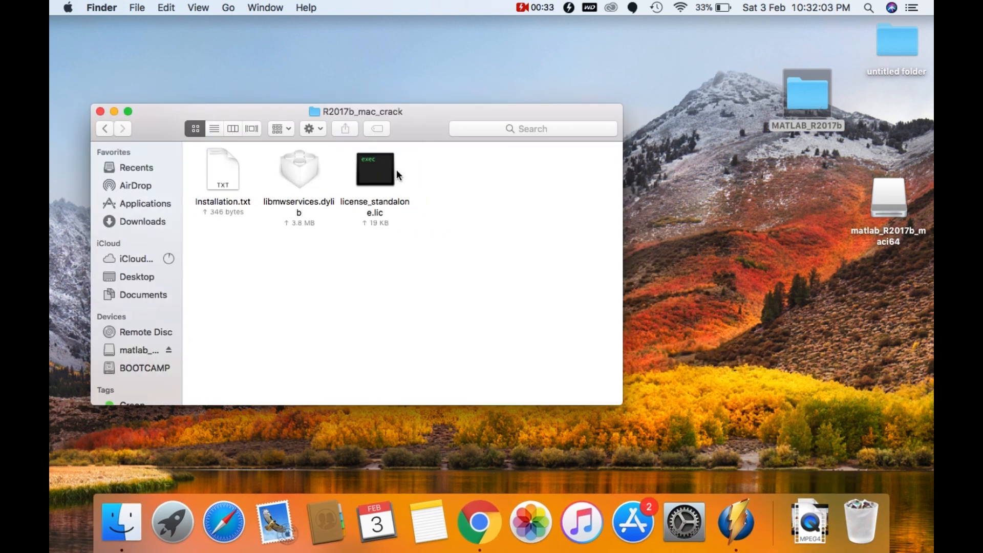
{"action": "mouse_move", "coordinate": [301, 178]}
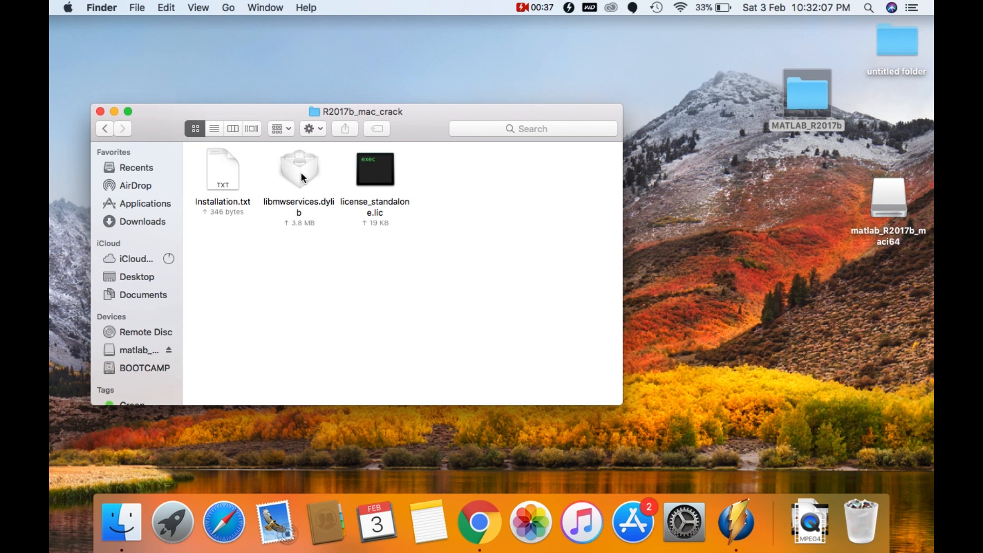
{"action": "right_click", "coordinate": [299, 169]}
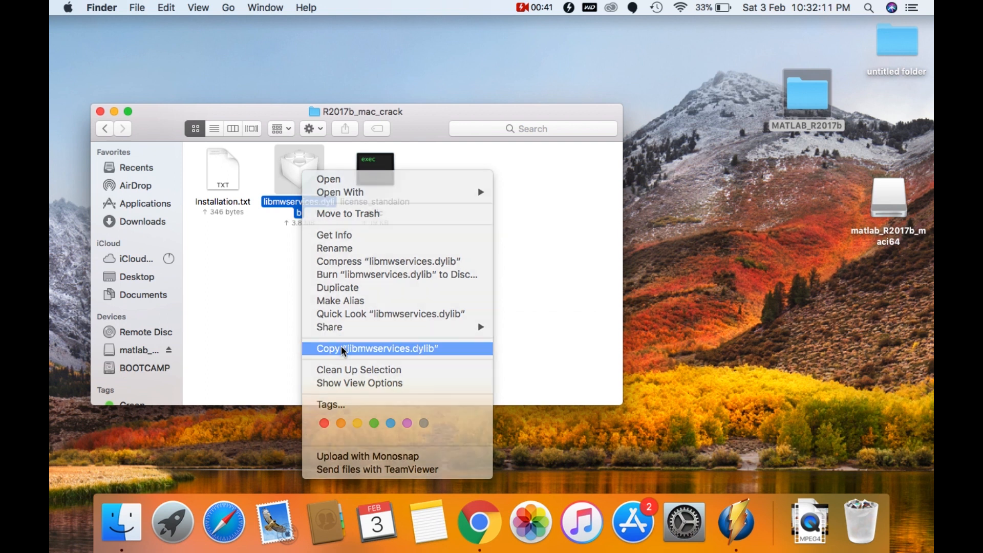
{"action": "left_click", "coordinate": [377, 349]}
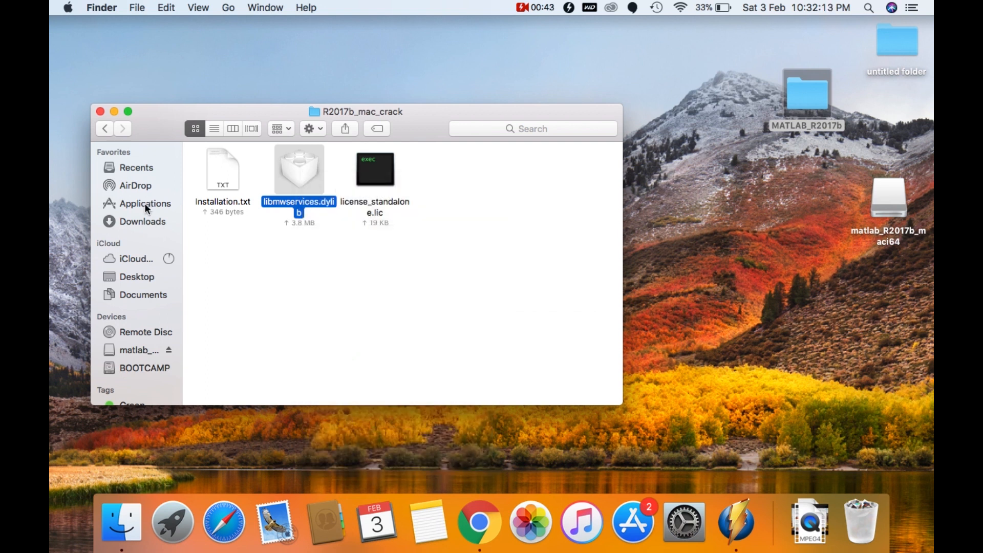
{"action": "left_click", "coordinate": [145, 203]}
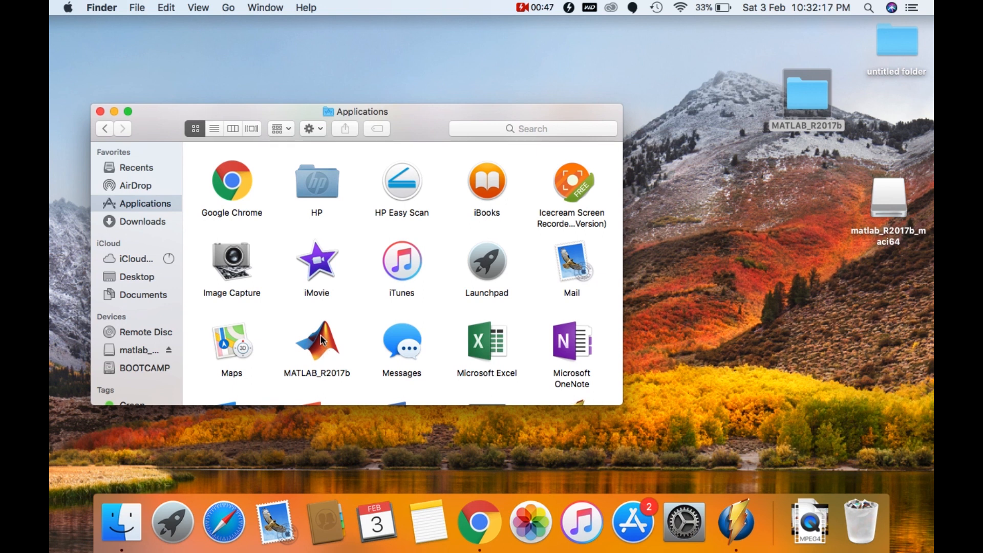
Step: Browse the MATLAB_R2017b app package contents to bin/maci64, then close the window
{"action": "right_click", "coordinate": [316, 342]}
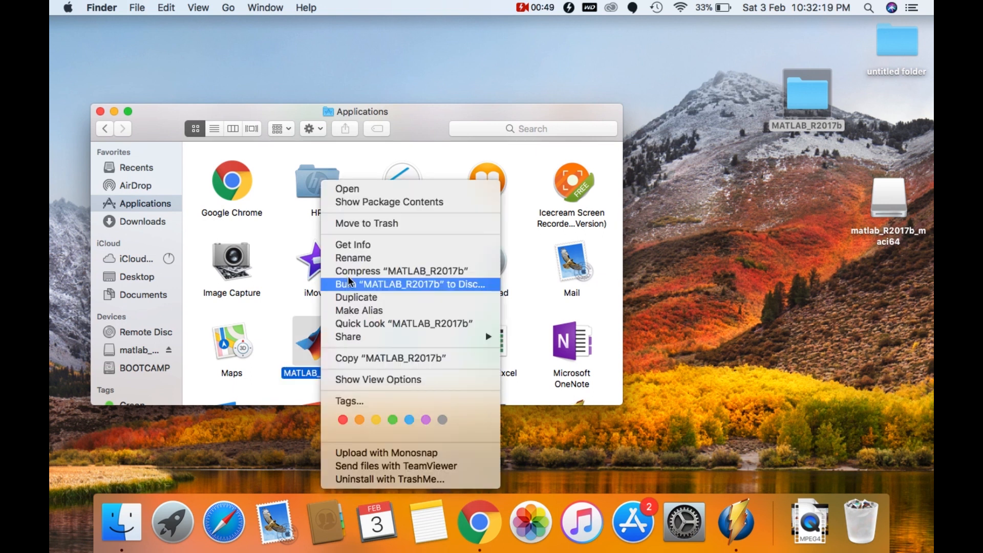
{"action": "mouse_move", "coordinate": [389, 201]}
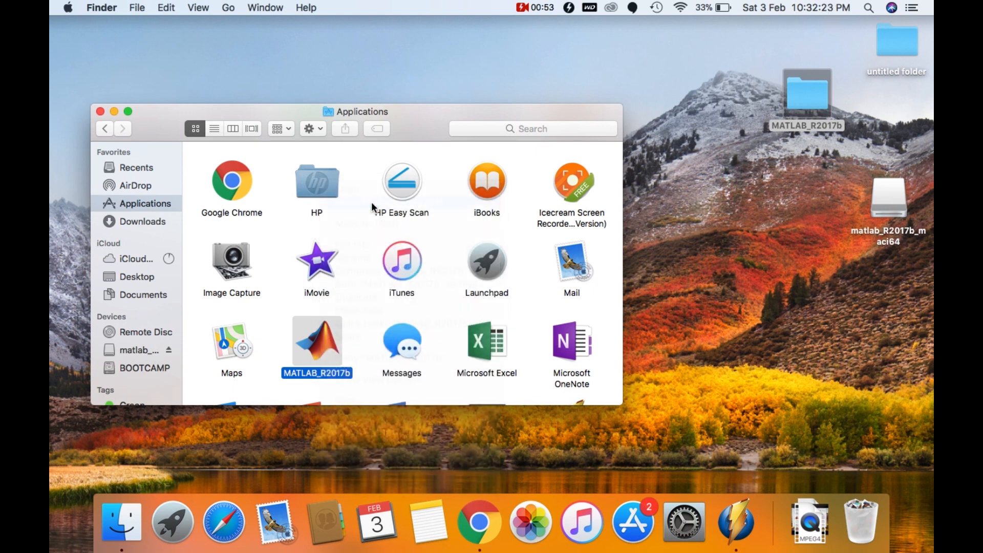
{"action": "double_click", "coordinate": [316, 344]}
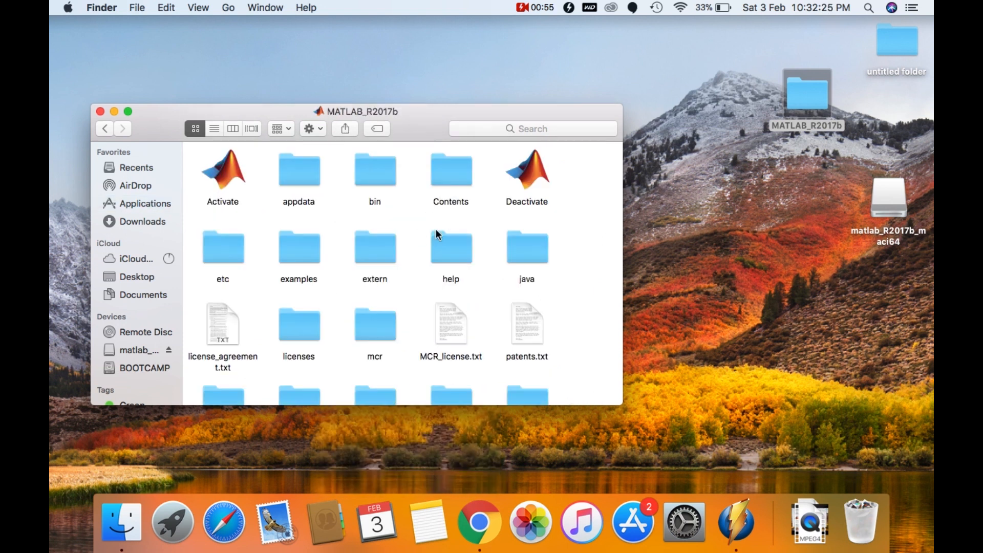
{"action": "left_click", "coordinate": [374, 169]}
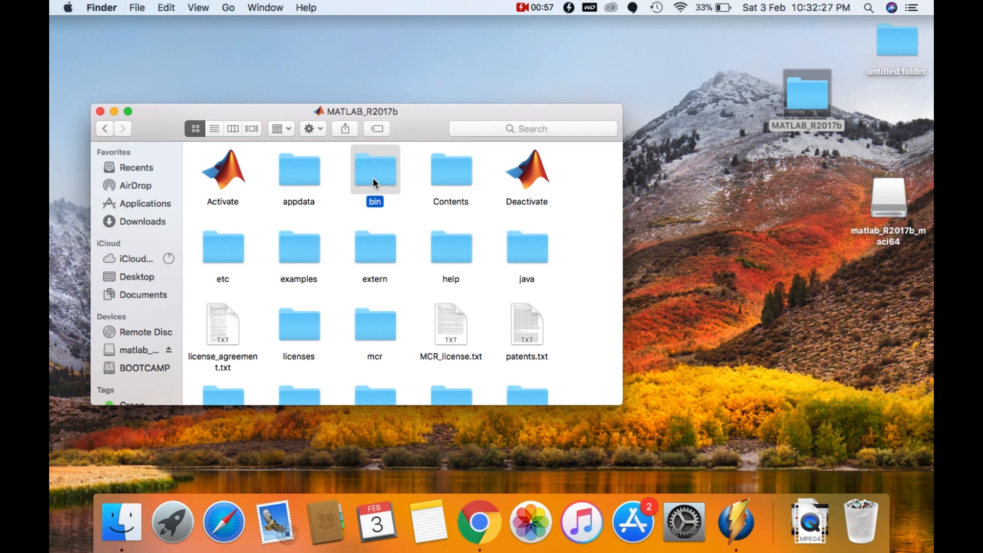
{"action": "double_click", "coordinate": [374, 170]}
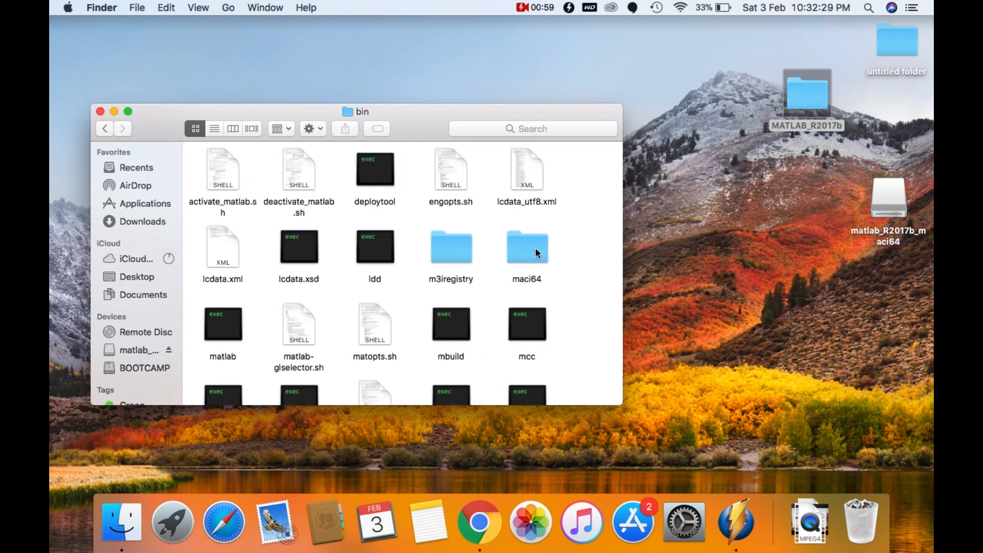
{"action": "left_click", "coordinate": [526, 245]}
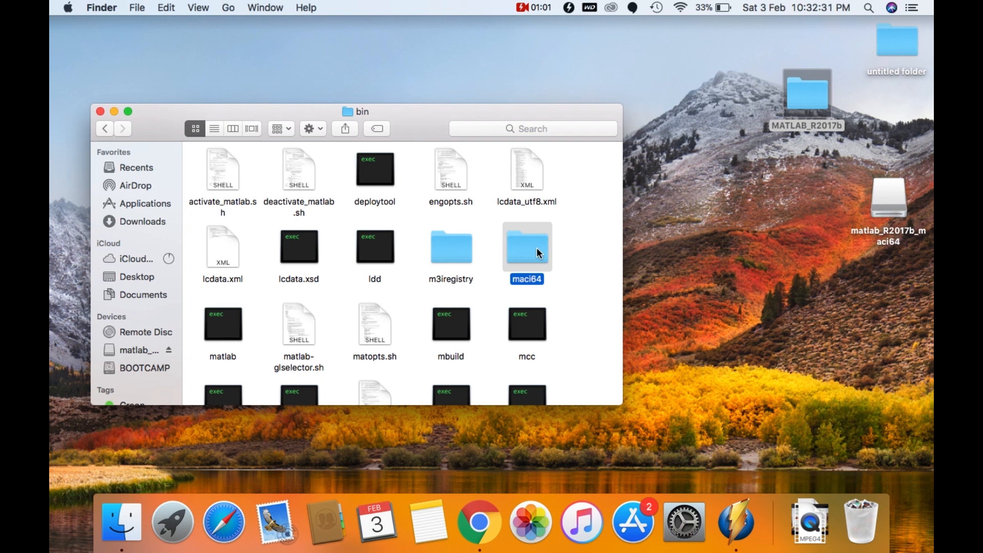
{"action": "double_click", "coordinate": [527, 246]}
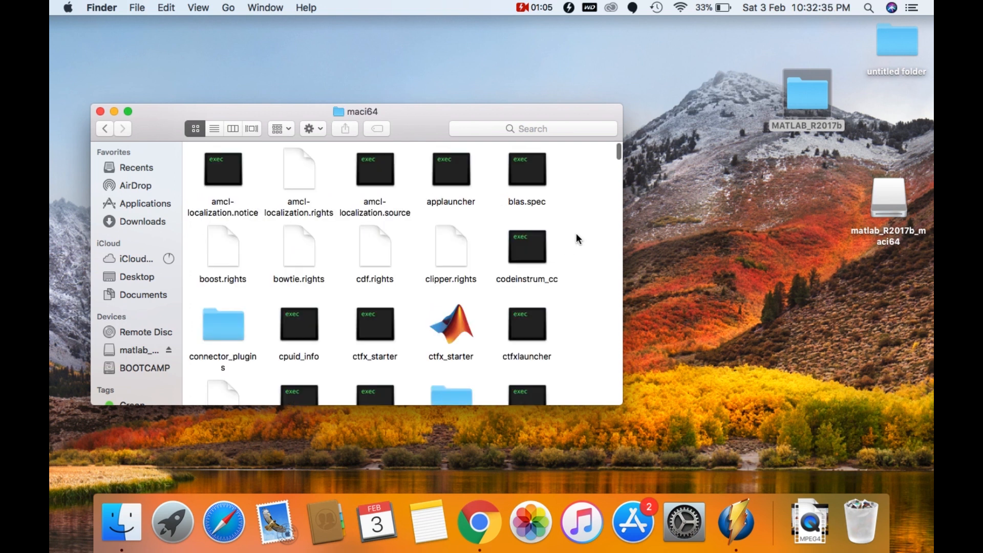
{"action": "mouse_move", "coordinate": [599, 288]}
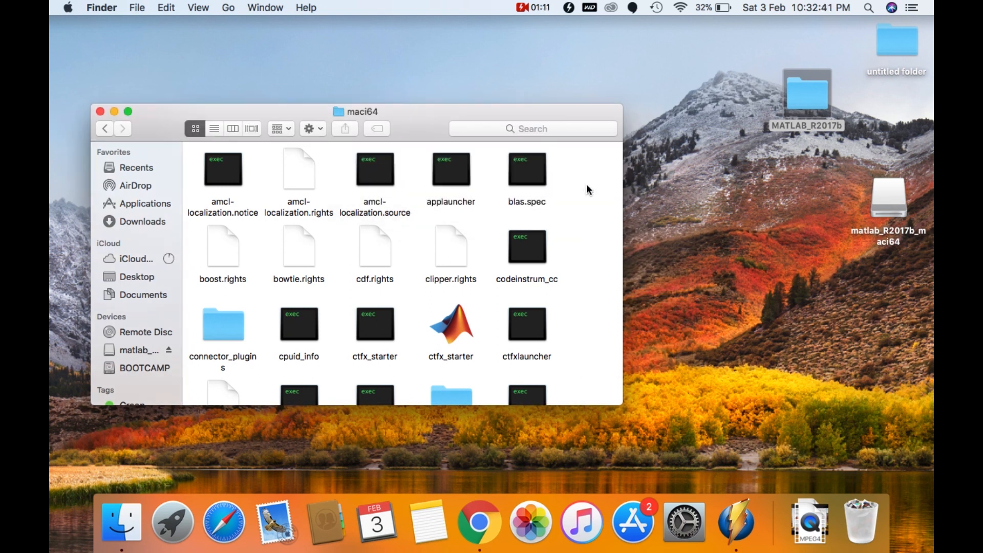
{"action": "mouse_move", "coordinate": [111, 92]}
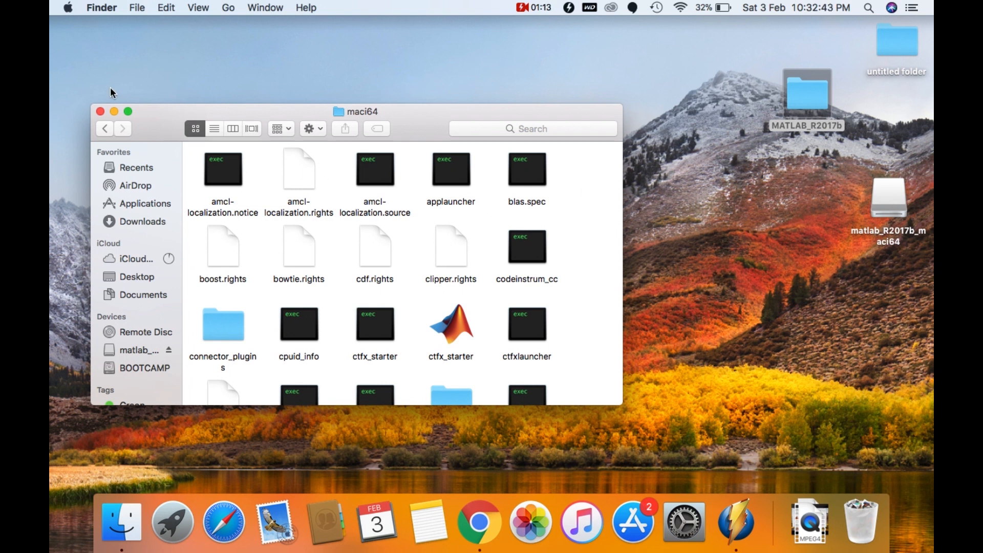
{"action": "mouse_move", "coordinate": [100, 111]}
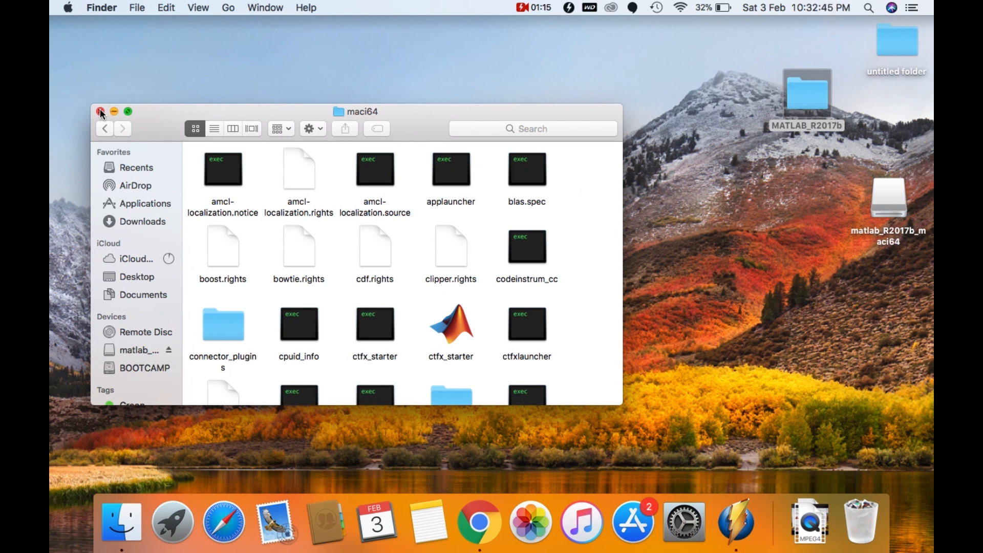
{"action": "left_click", "coordinate": [100, 112]}
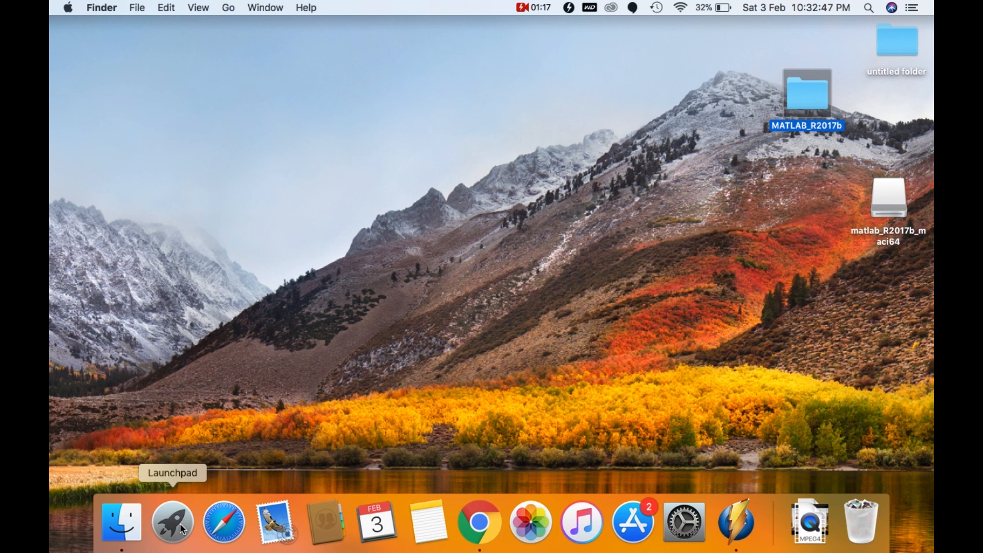
Step: Launch Activate and choose manual offline activation with a license file path
{"action": "left_click", "coordinate": [172, 522]}
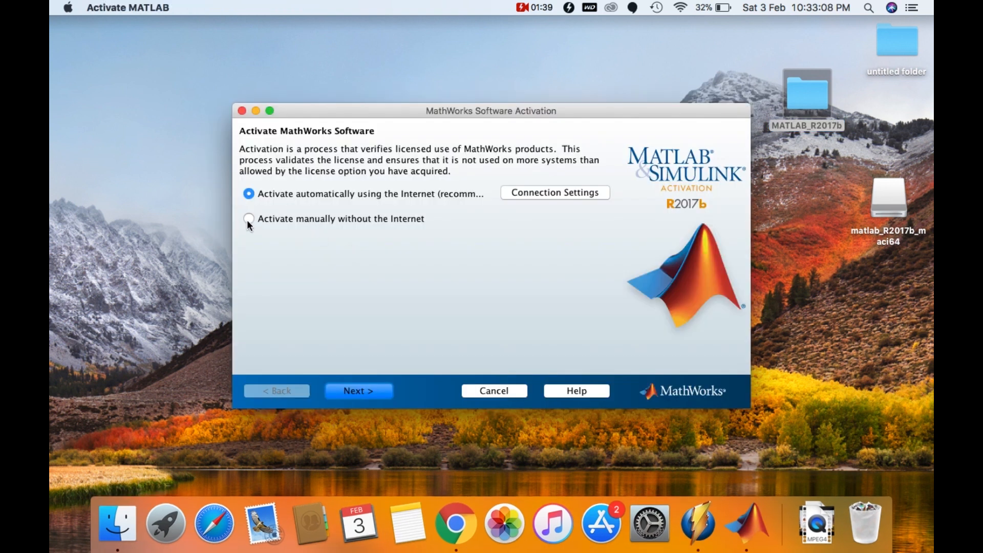
{"action": "left_click", "coordinate": [248, 218]}
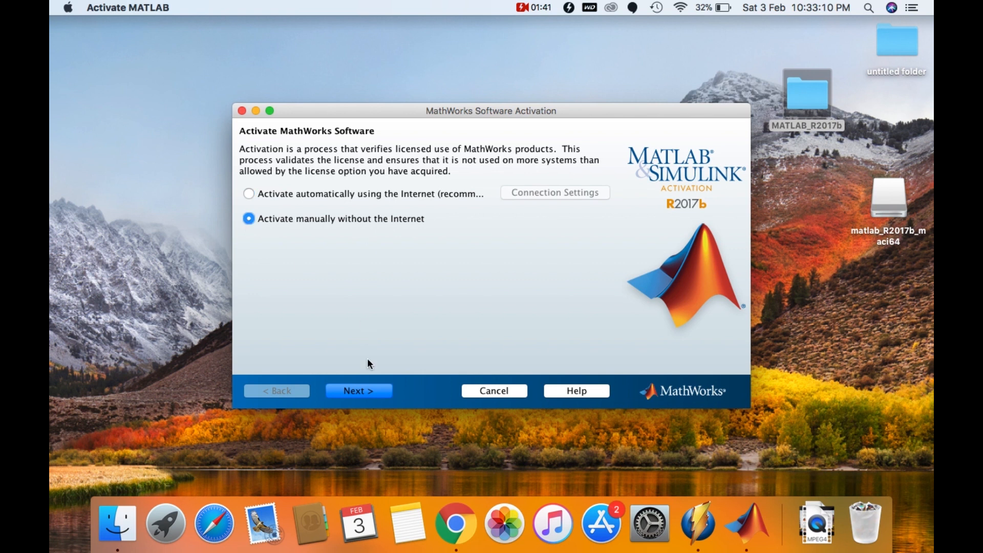
{"action": "left_click", "coordinate": [358, 391]}
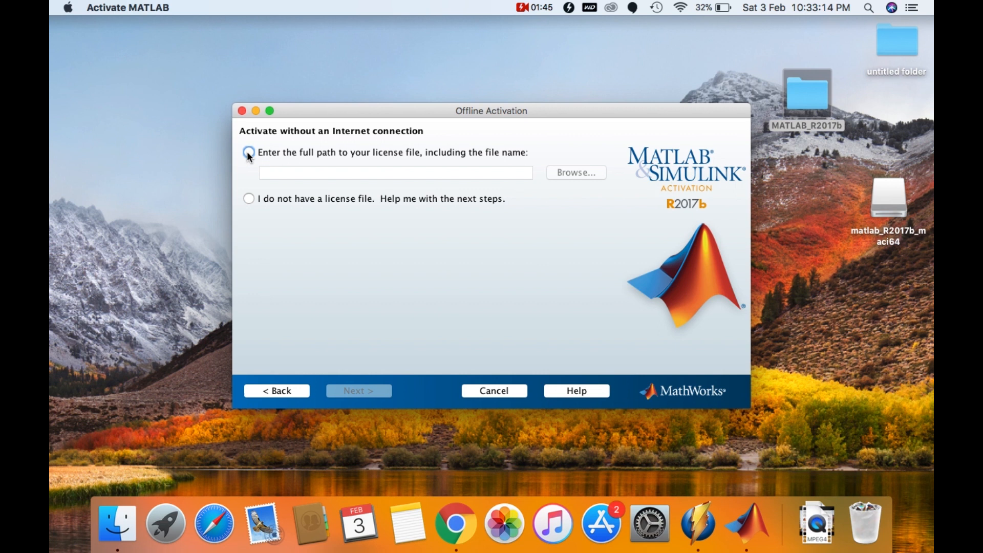
{"action": "left_click", "coordinate": [249, 152]}
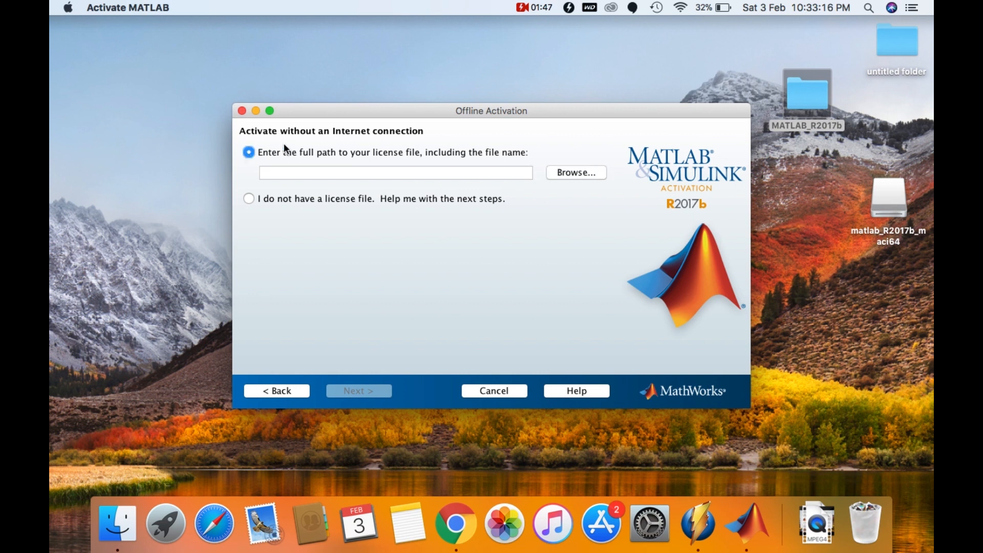
Step: Browse to Desktop/MATLAB_R2017b/R2017b_mac_crack and select license_standalone.lic as the license file
{"action": "left_click", "coordinate": [575, 173]}
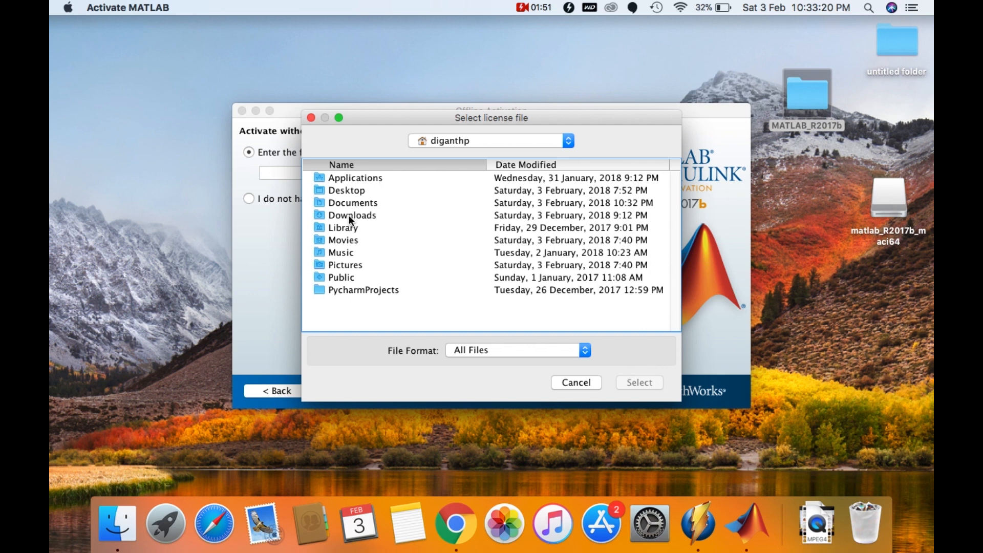
{"action": "double_click", "coordinate": [346, 190]}
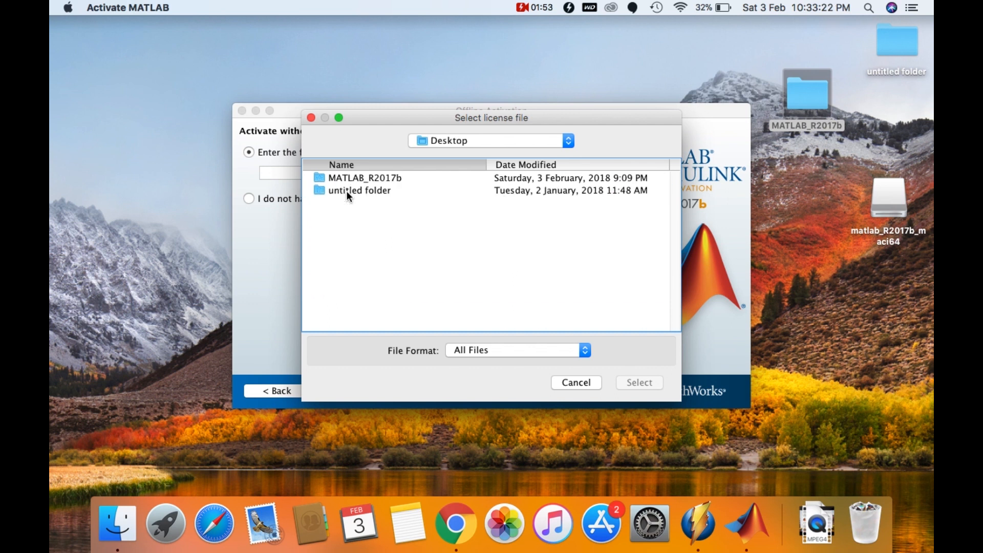
{"action": "mouse_move", "coordinate": [360, 181]}
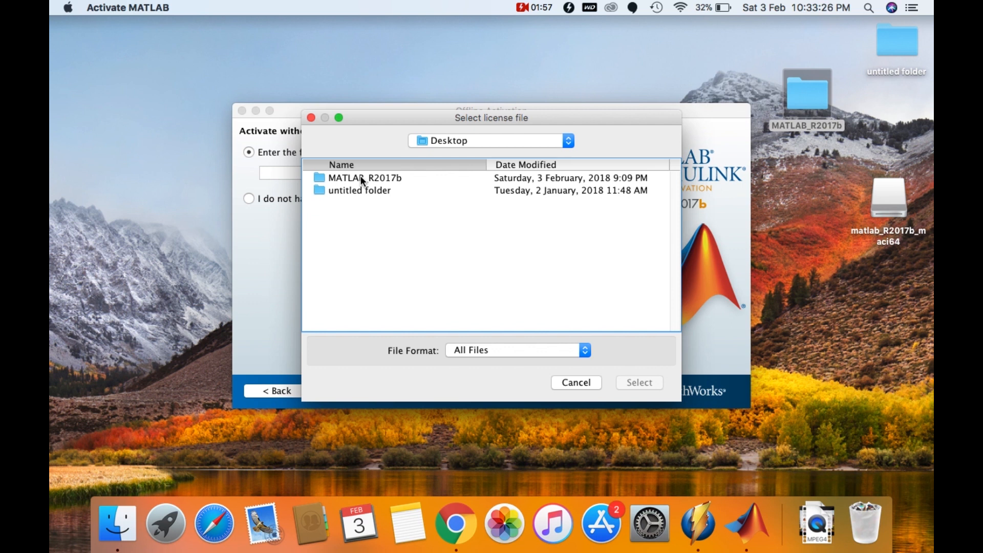
{"action": "double_click", "coordinate": [364, 177]}
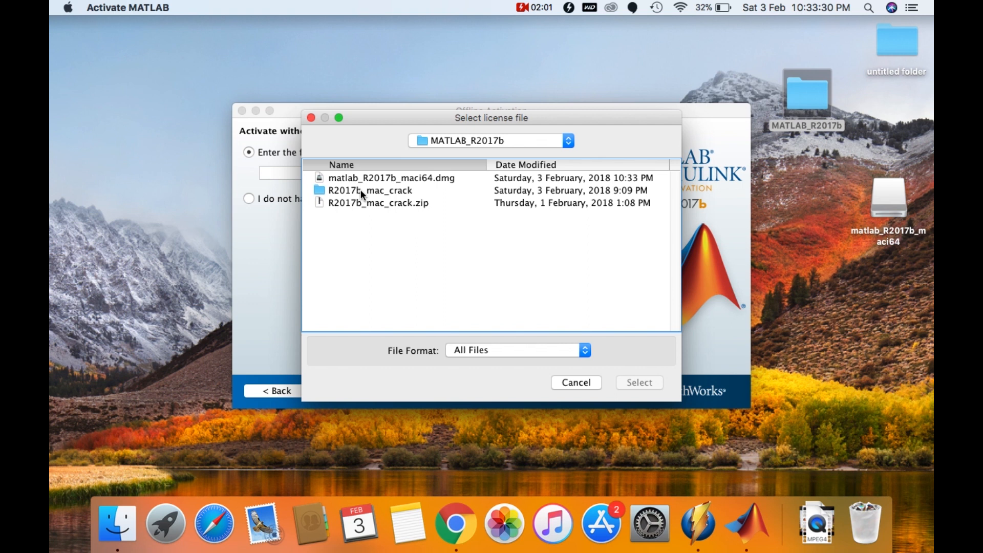
{"action": "double_click", "coordinate": [370, 189]}
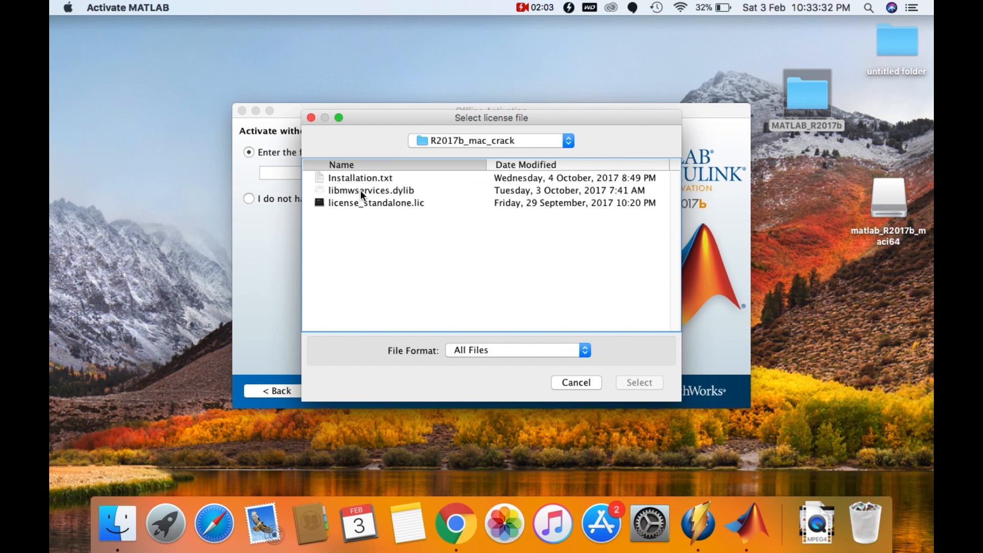
{"action": "mouse_move", "coordinate": [368, 211]}
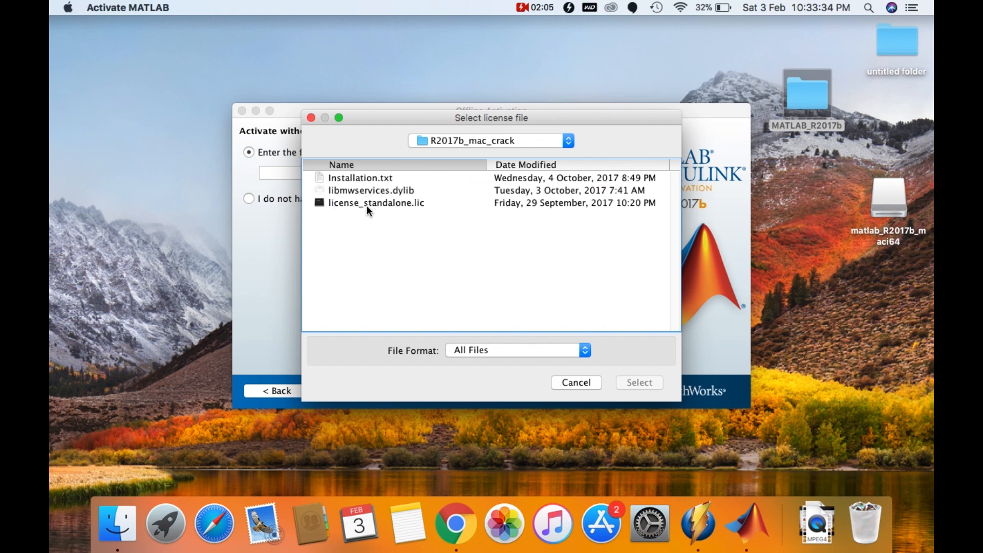
{"action": "left_click", "coordinate": [375, 203]}
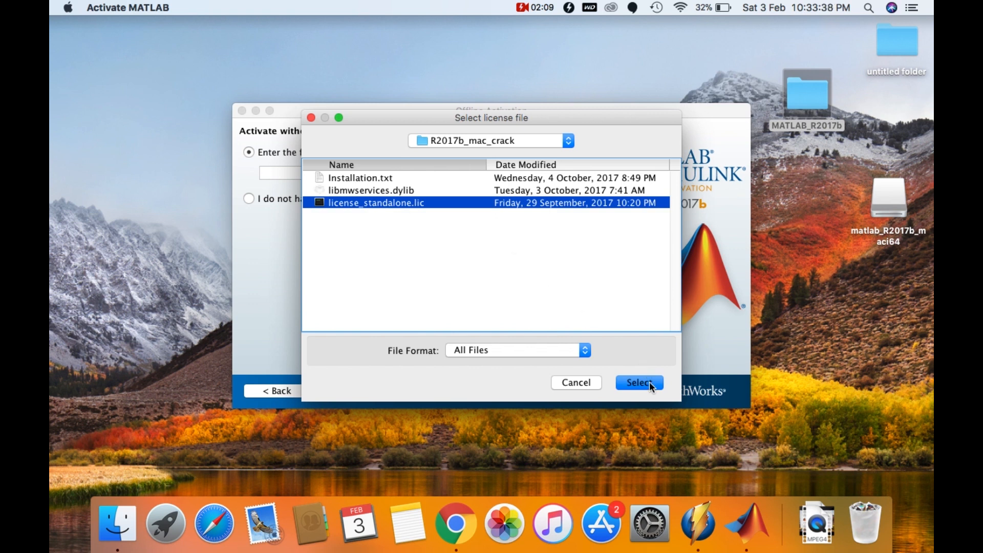
{"action": "left_click", "coordinate": [639, 383]}
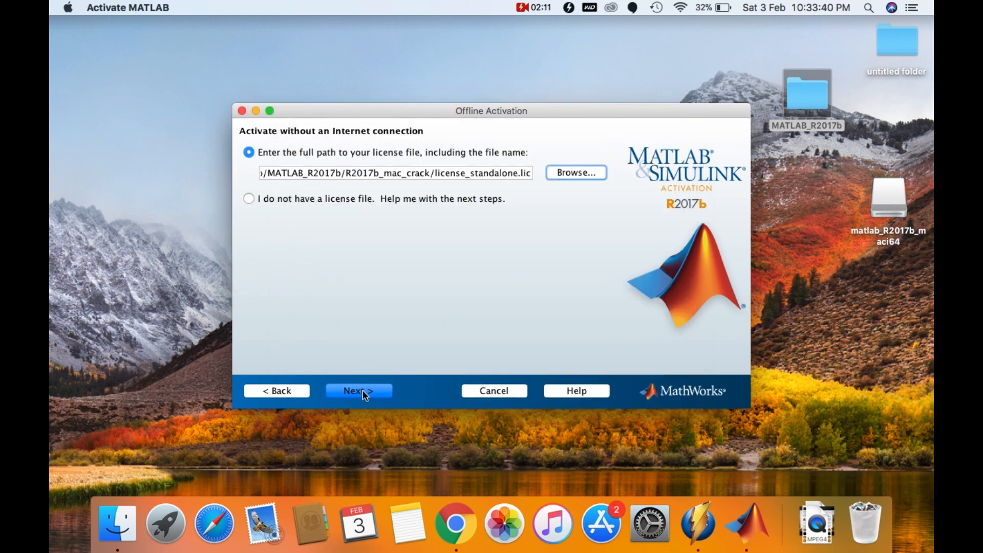
Step: Run the offline activation and finish, launching MATLAB R2017b
{"action": "left_click", "coordinate": [358, 390]}
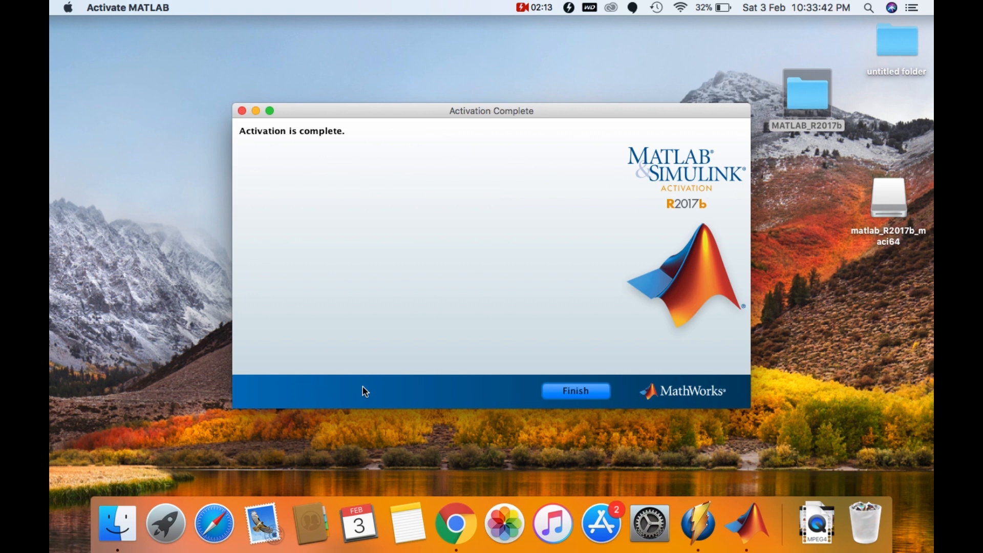
{"action": "mouse_move", "coordinate": [339, 155]}
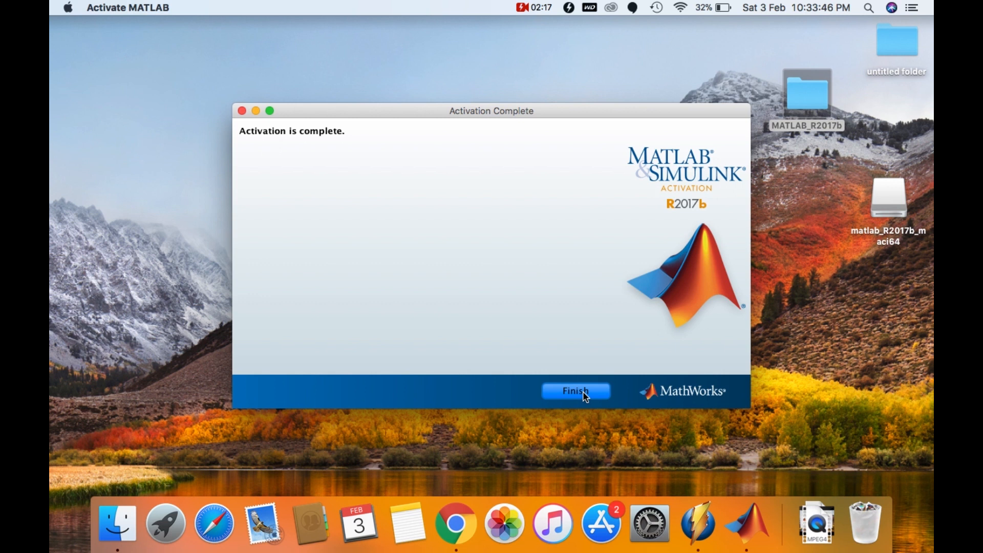
{"action": "left_click", "coordinate": [574, 390]}
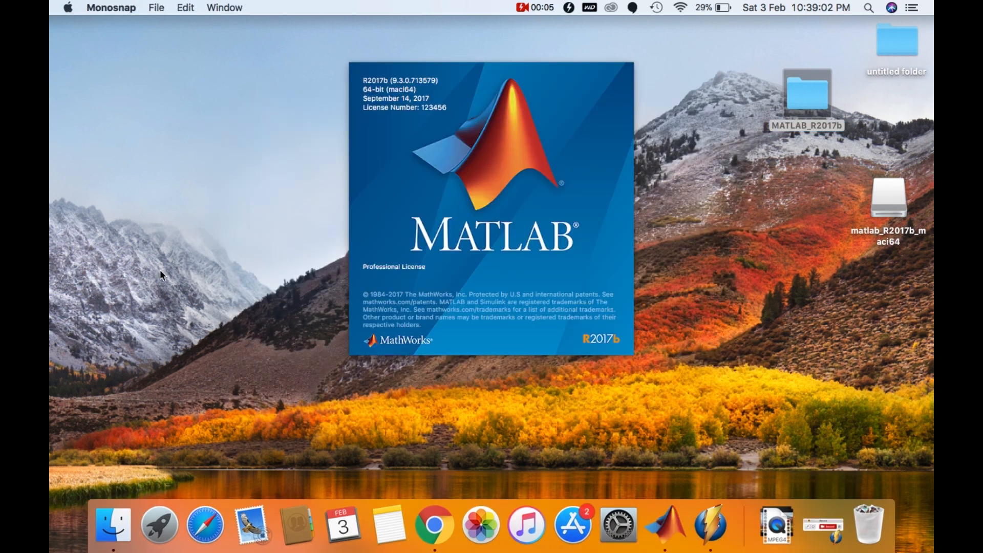